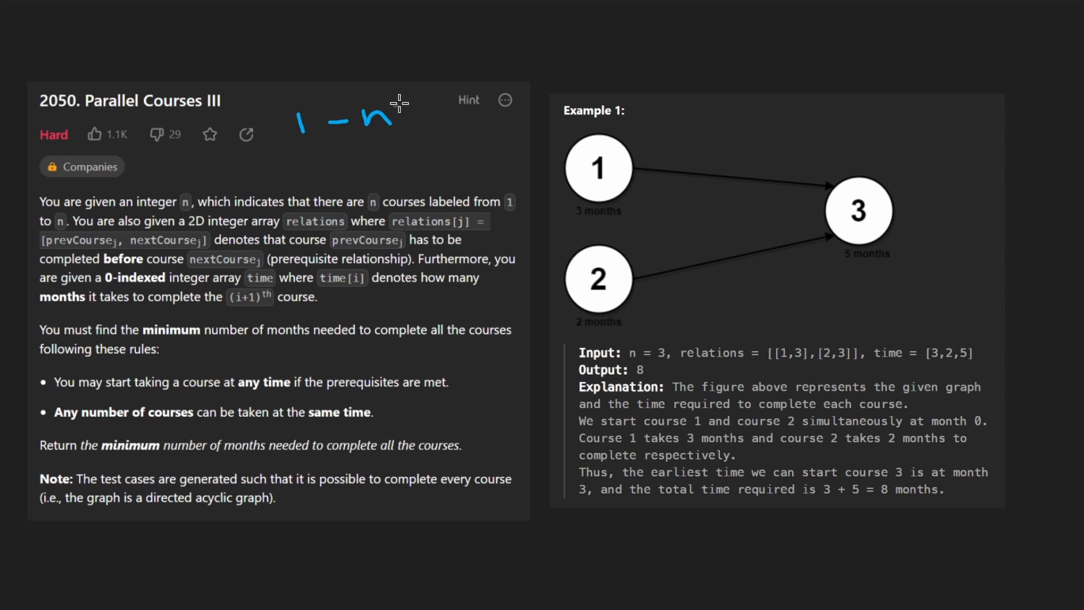
Circle nodes and write 'caching' on the course graph, then show the empty minimumTime stub.
{"action": "left_click_drag", "start_coordinate": [398, 101], "coordinate": [366, 132]}
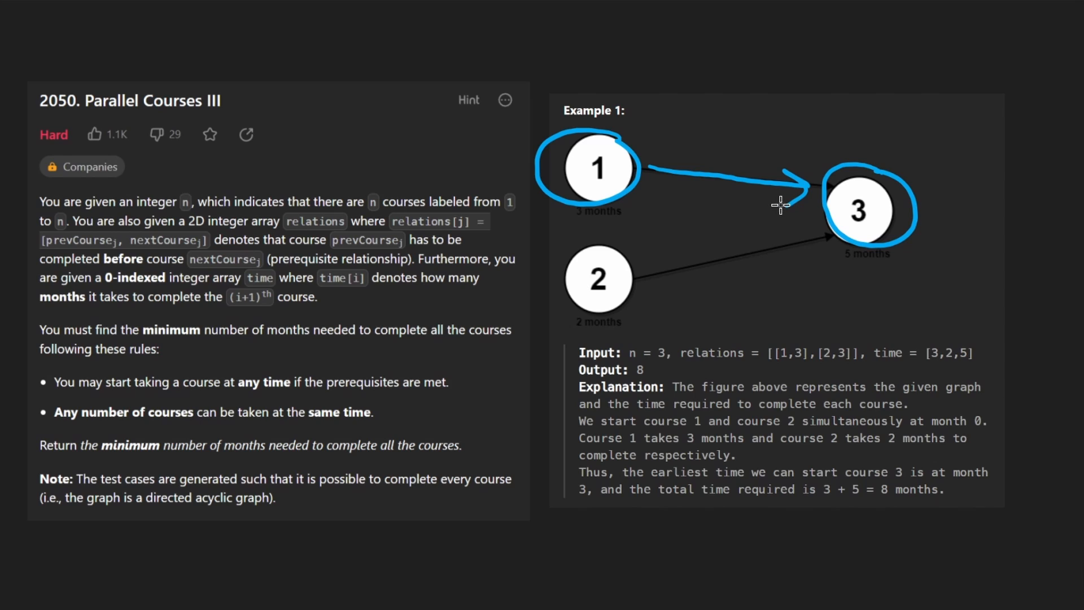
{"action": "mouse_move", "coordinate": [418, 206]}
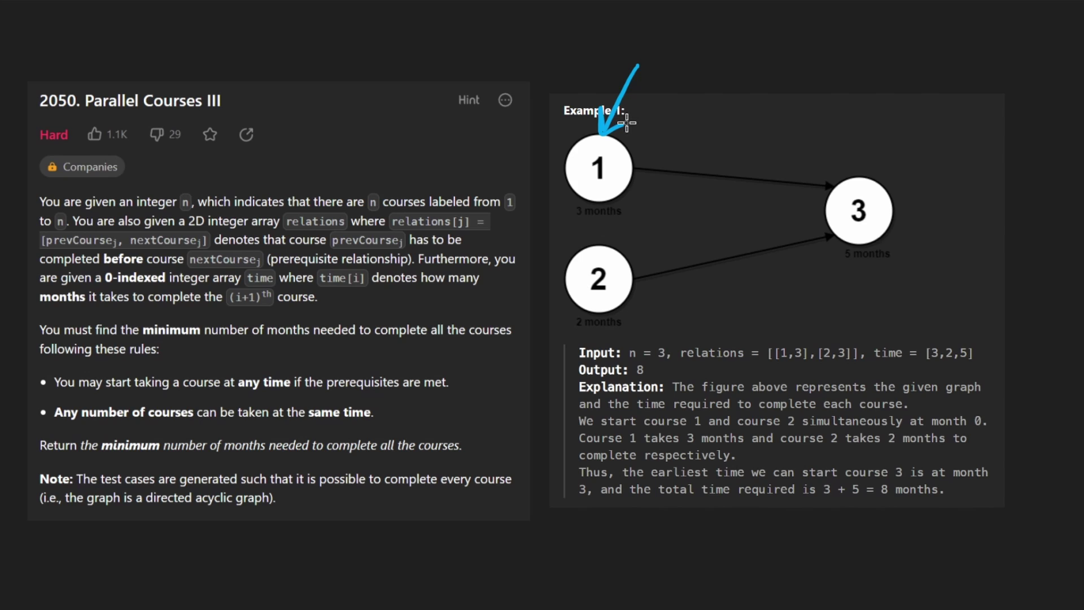
{"action": "mouse_move", "coordinate": [599, 194]}
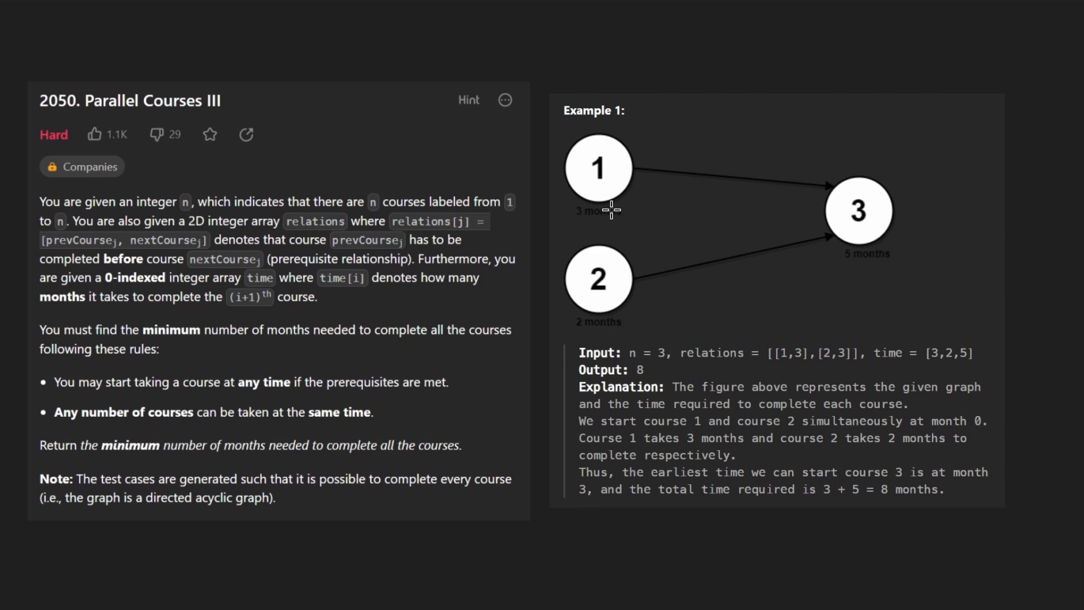
{"action": "mouse_move", "coordinate": [633, 203]}
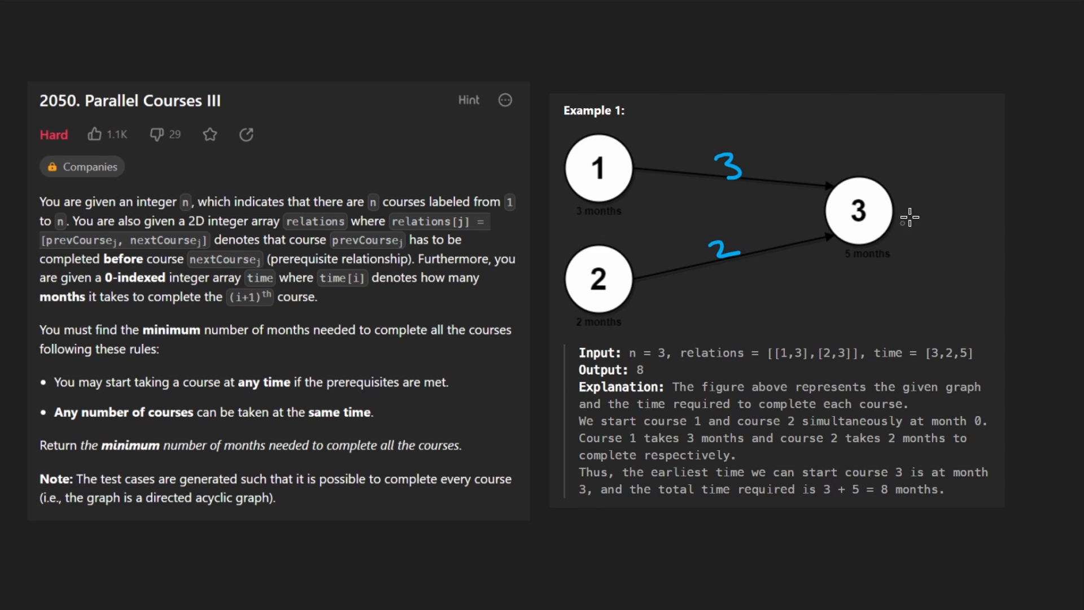
{"action": "mouse_move", "coordinate": [891, 216]}
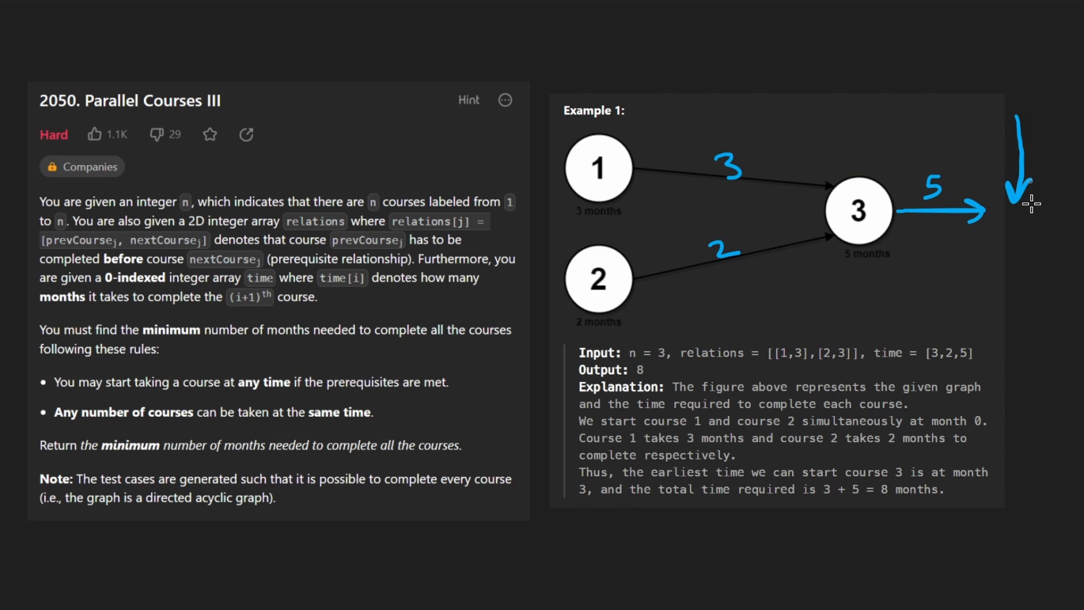
{"action": "mouse_move", "coordinate": [987, 222]}
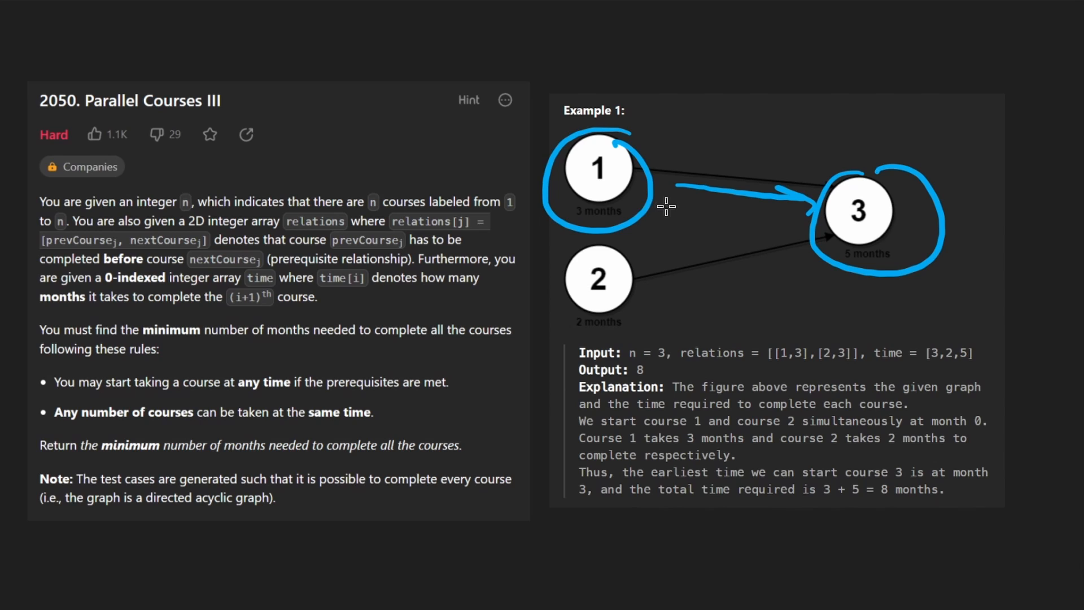
{"action": "mouse_move", "coordinate": [622, 216]}
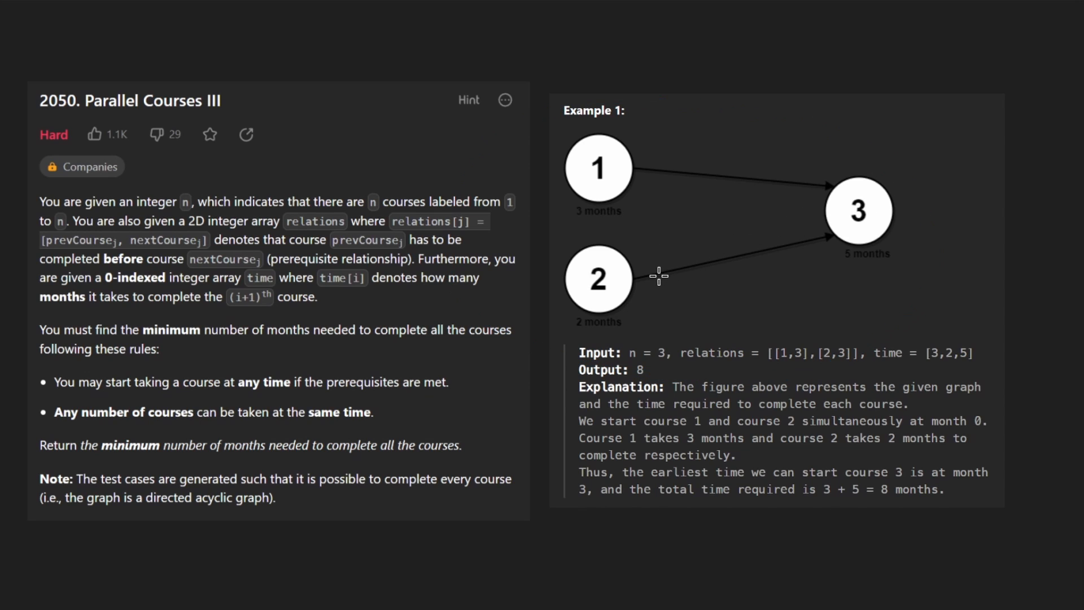
{"action": "mouse_move", "coordinate": [644, 258]}
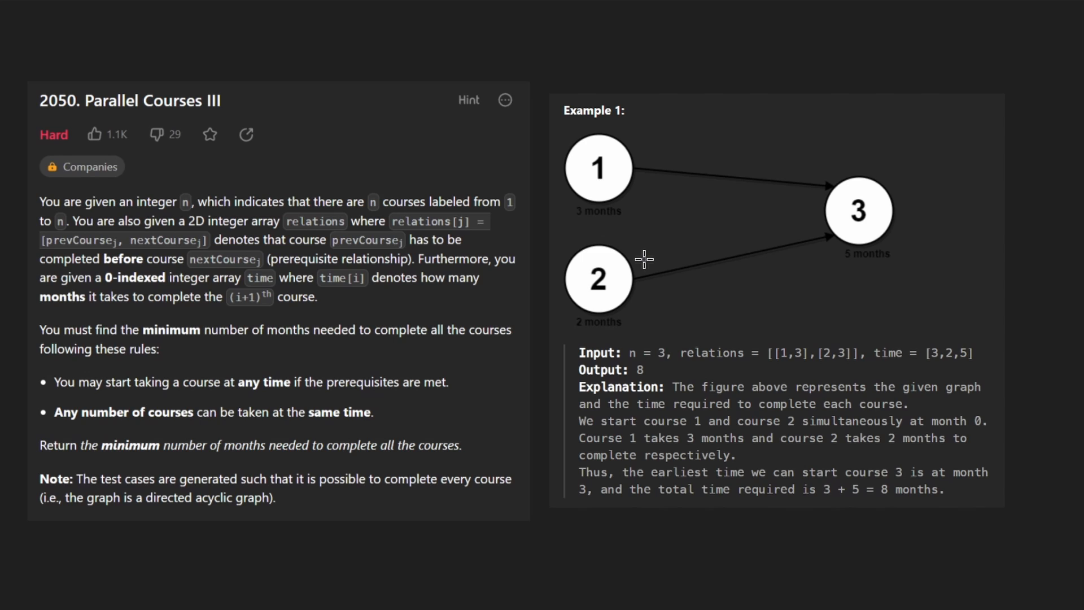
{"action": "mouse_move", "coordinate": [607, 130]}
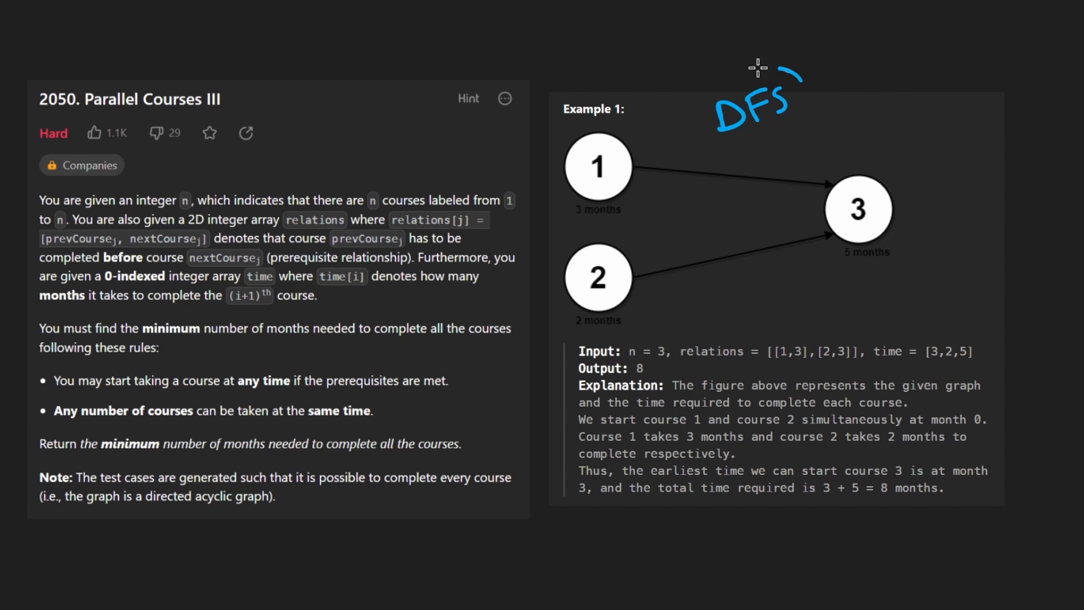
{"action": "left_click_drag", "start_coordinate": [756, 66], "coordinate": [757, 66]}
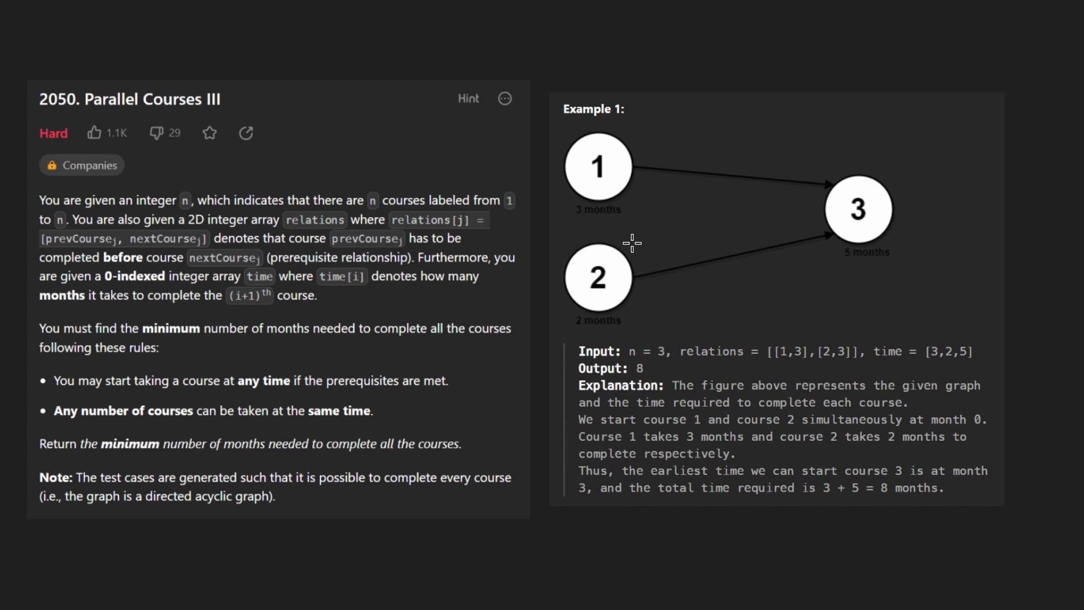
{"action": "mouse_move", "coordinate": [613, 240]}
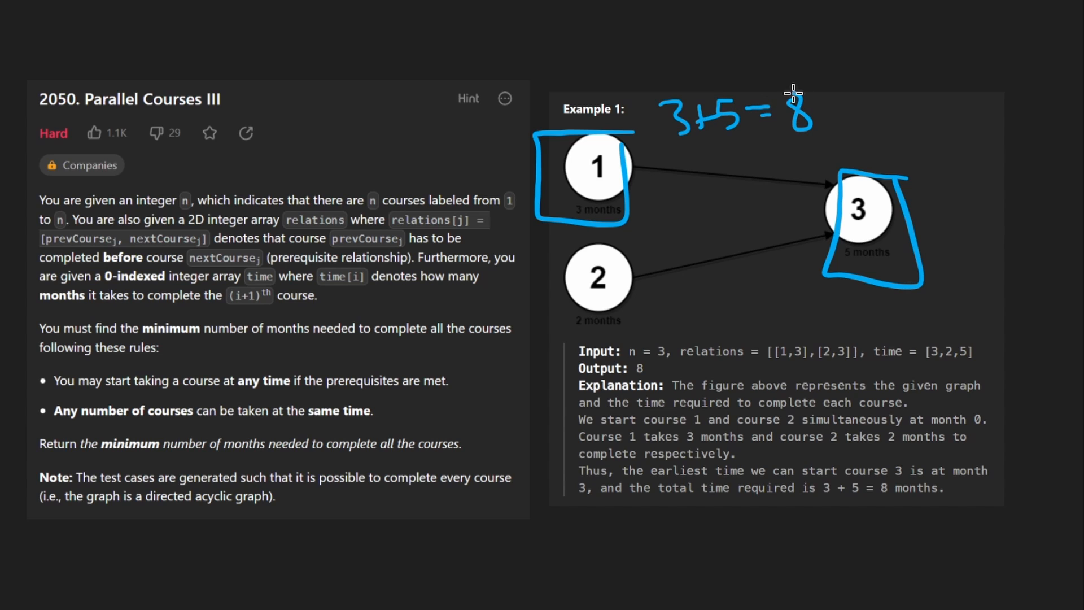
{"action": "mouse_move", "coordinate": [430, 423]}
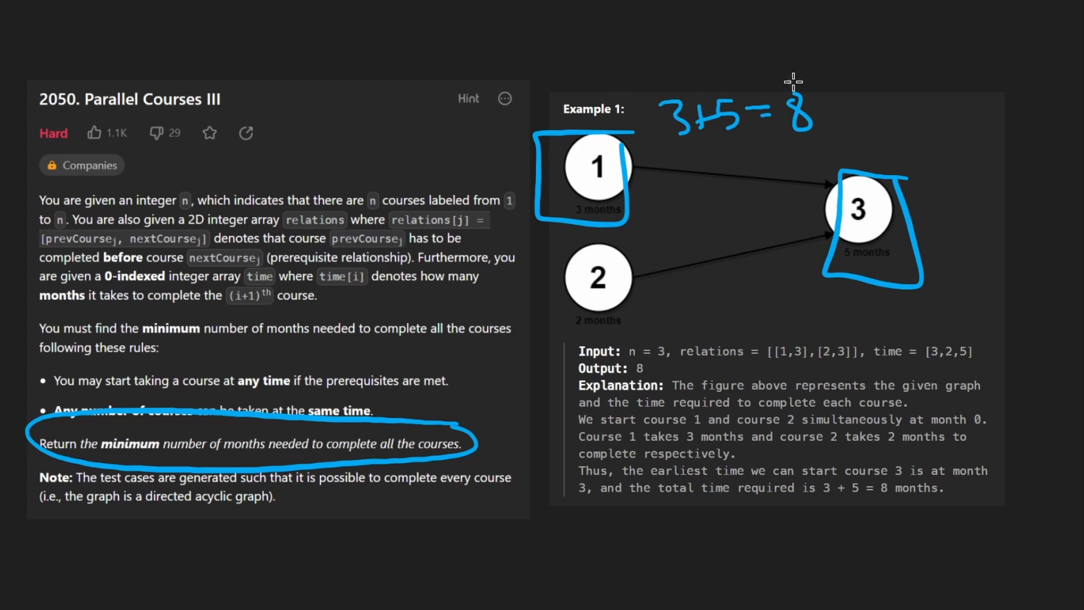
{"action": "mouse_move", "coordinate": [499, 362]}
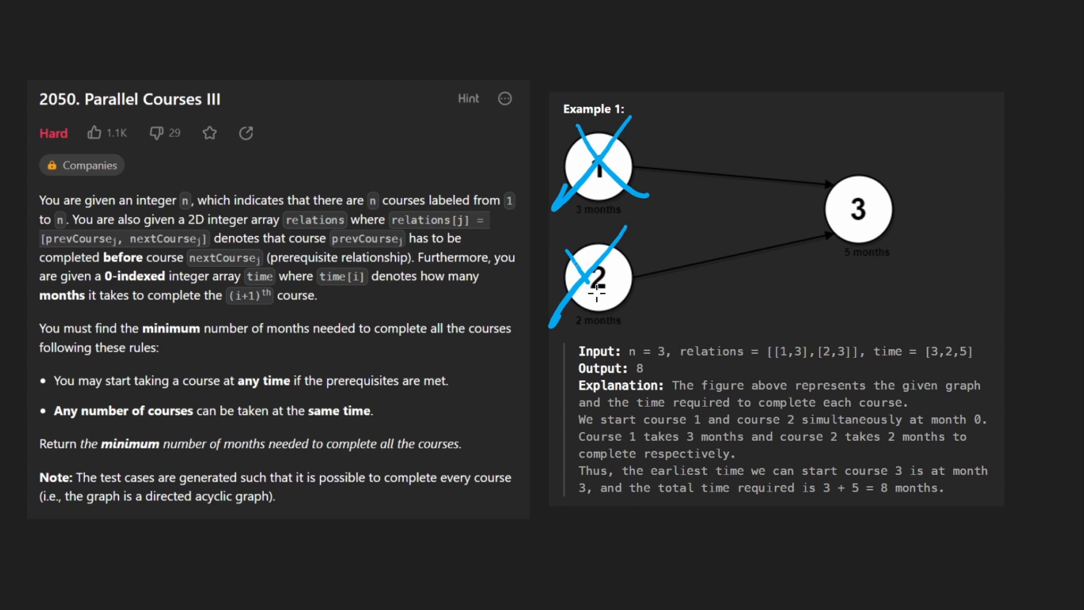
{"action": "mouse_move", "coordinate": [639, 261]}
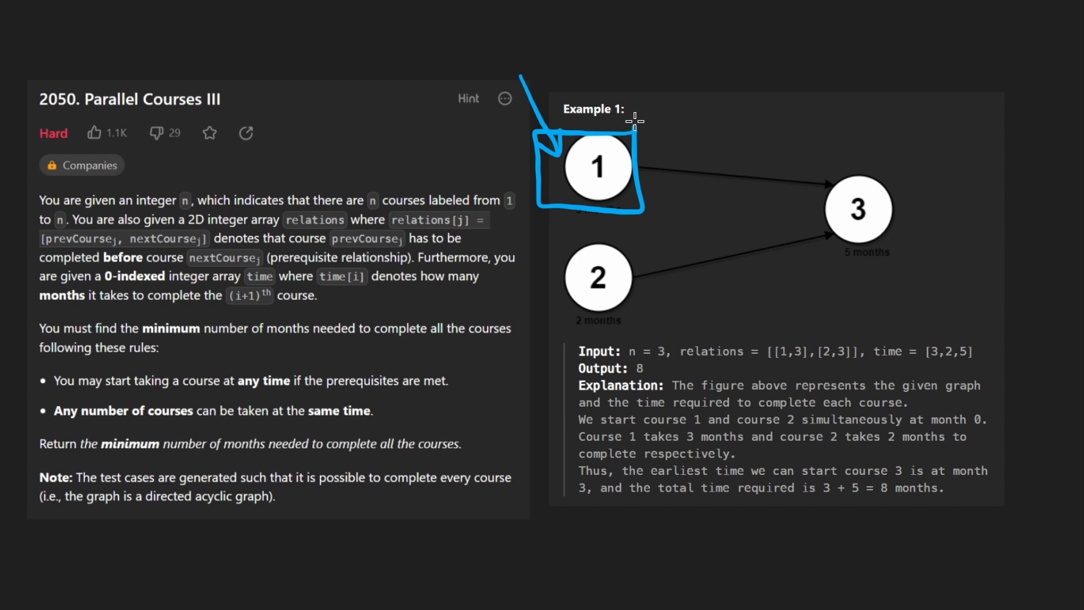
{"action": "mouse_move", "coordinate": [594, 136]}
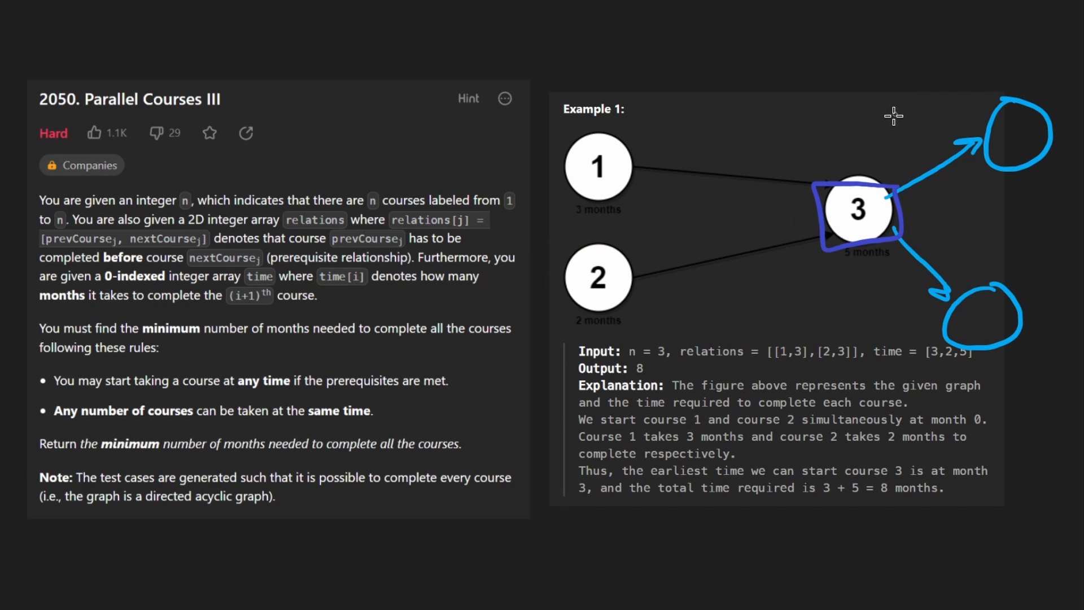
{"action": "mouse_move", "coordinate": [997, 72]}
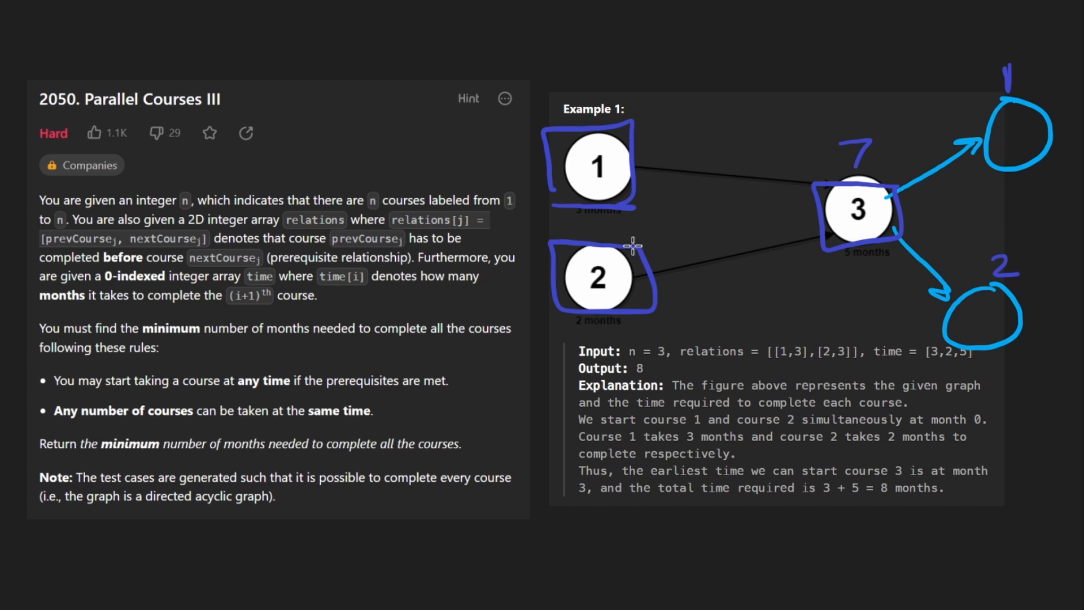
{"action": "mouse_move", "coordinate": [607, 223]}
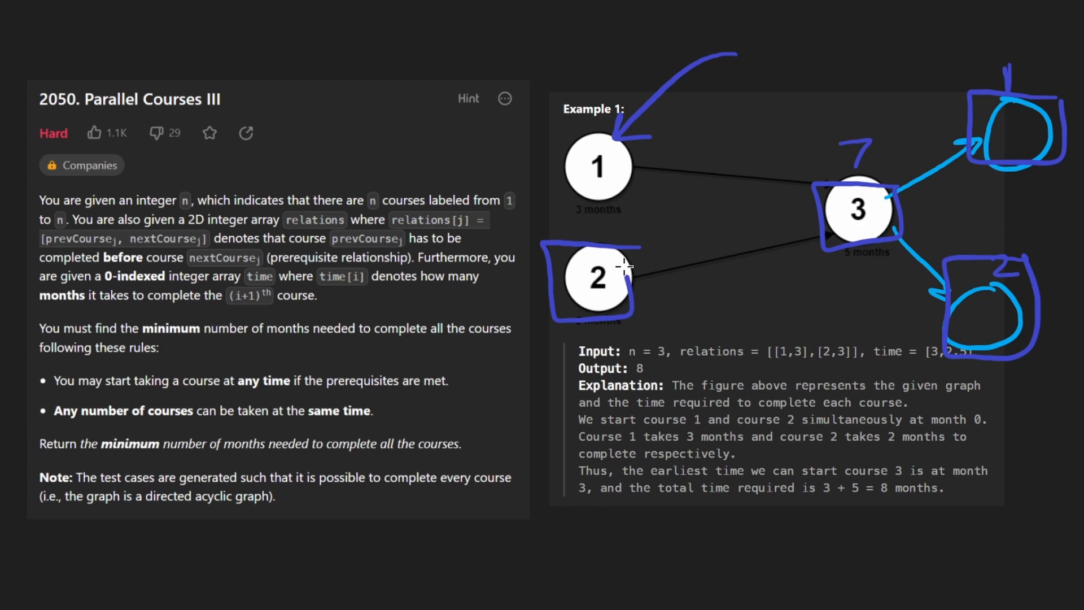
{"action": "mouse_move", "coordinate": [616, 136]}
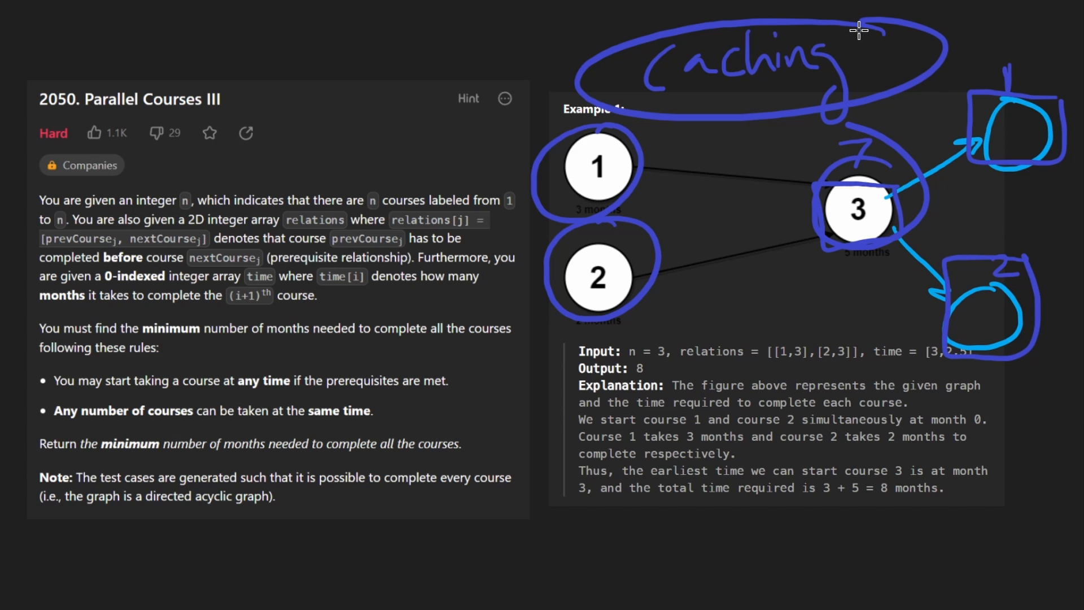
{"action": "mouse_move", "coordinate": [706, 343]}
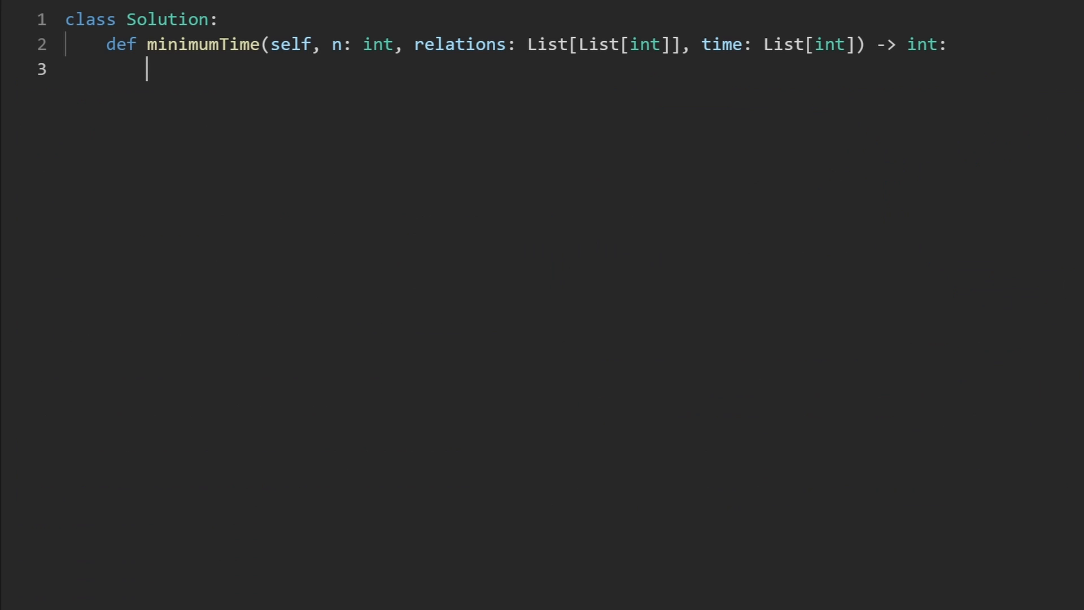
Write adj = defaultdict(list) as the first line of minimumTime.
{"action": "type", "text": "a"}
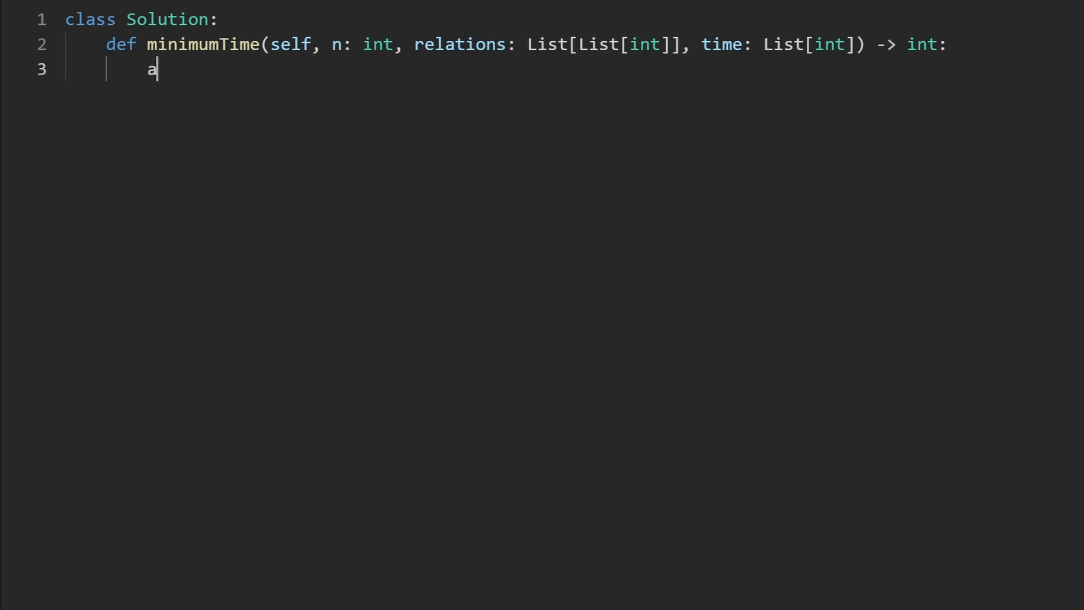
{"action": "type", "text": "dj ="}
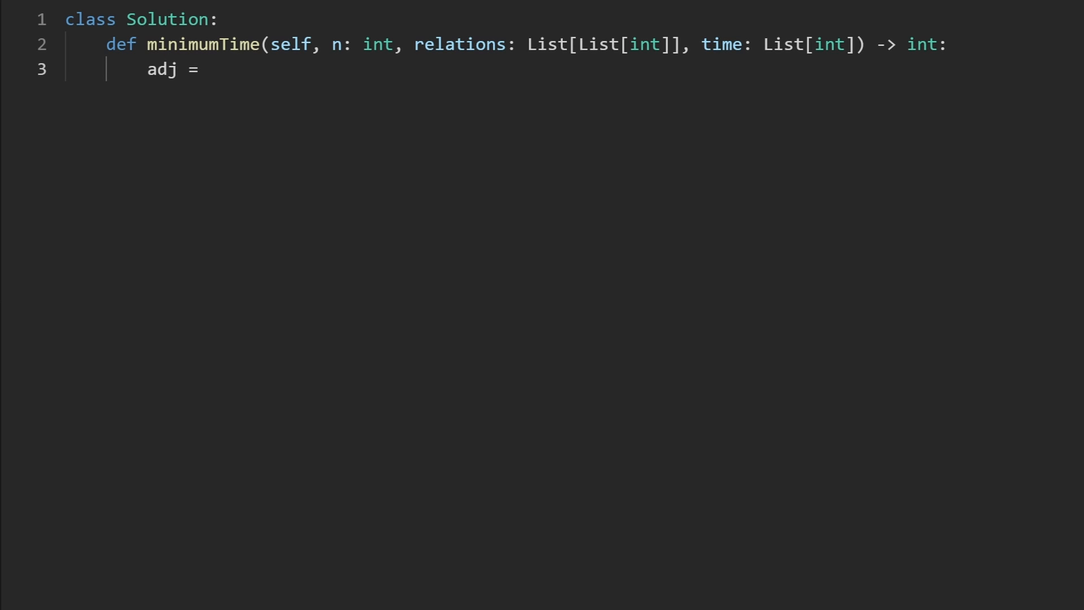
{"action": "type", "text": "default"}
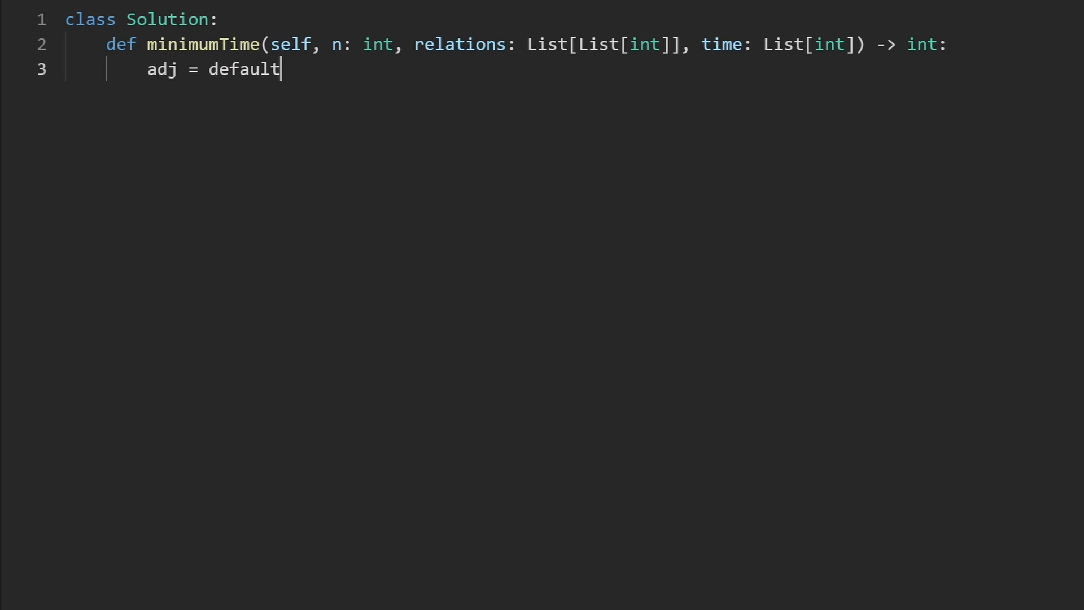
{"action": "type", "text": "dict"}
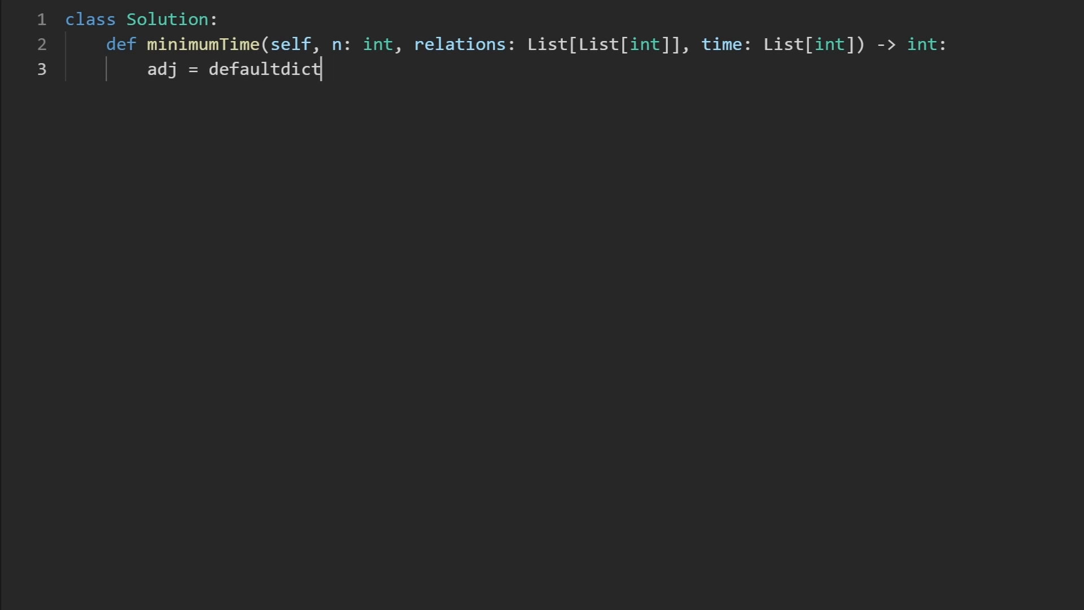
{"action": "type", "text": "(list)"}
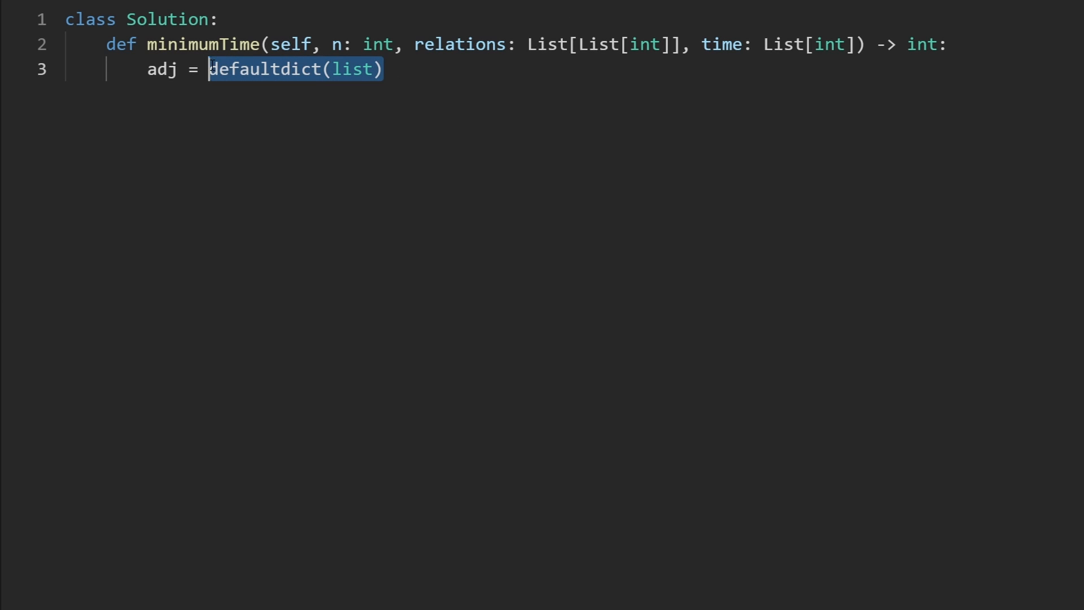
{"action": "double_click", "coordinate": [354, 69]}
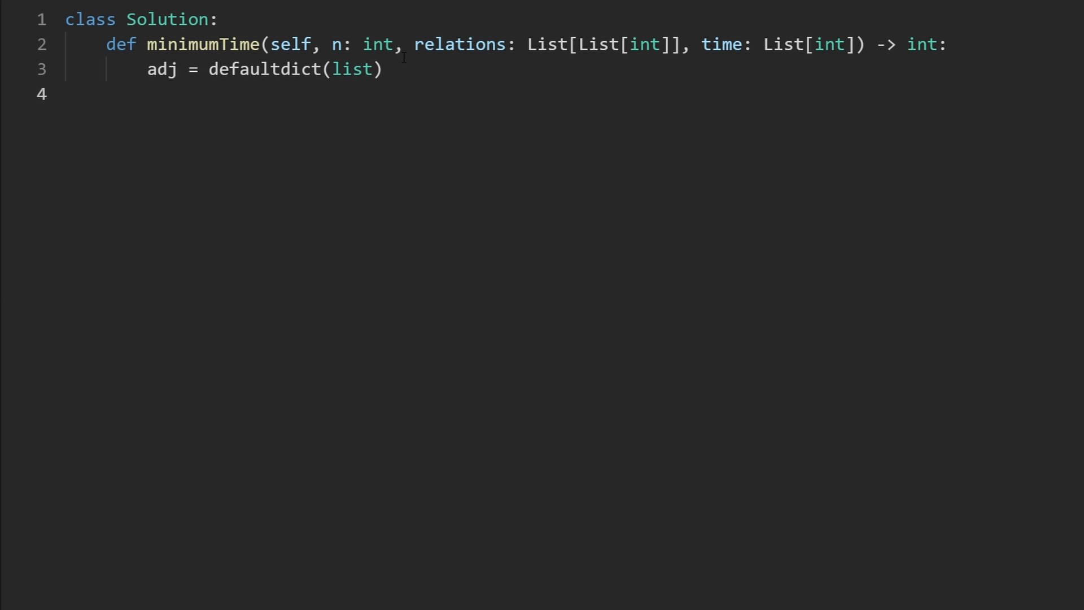
Add 'for src, dst in relations: adj[src].append(dst)' and highlight its parts while explaining.
{"action": "type", "text": "for sr"}
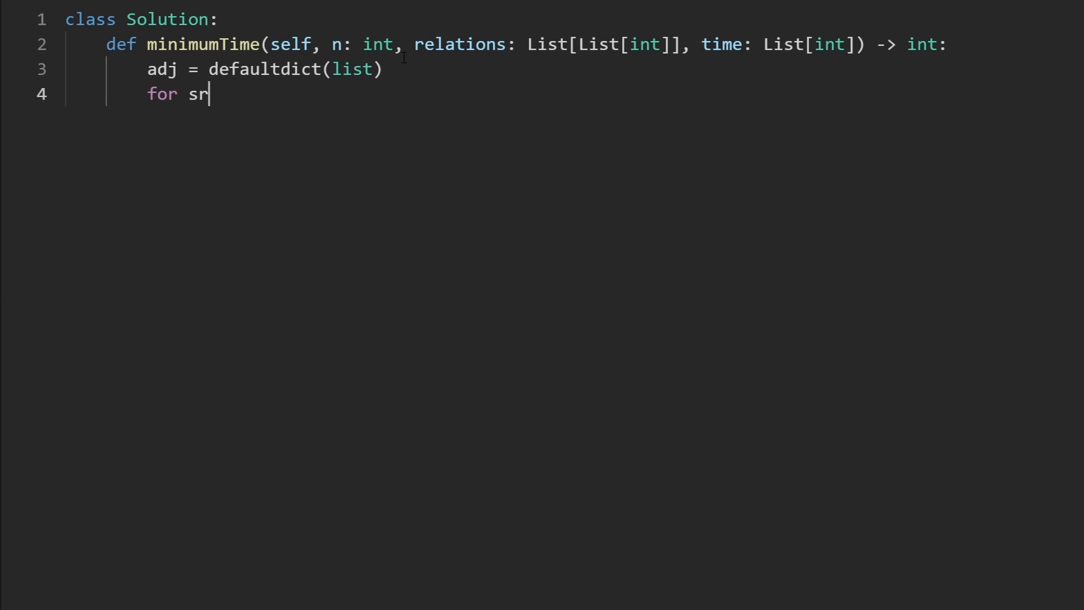
{"action": "type", "text": "c, dst"}
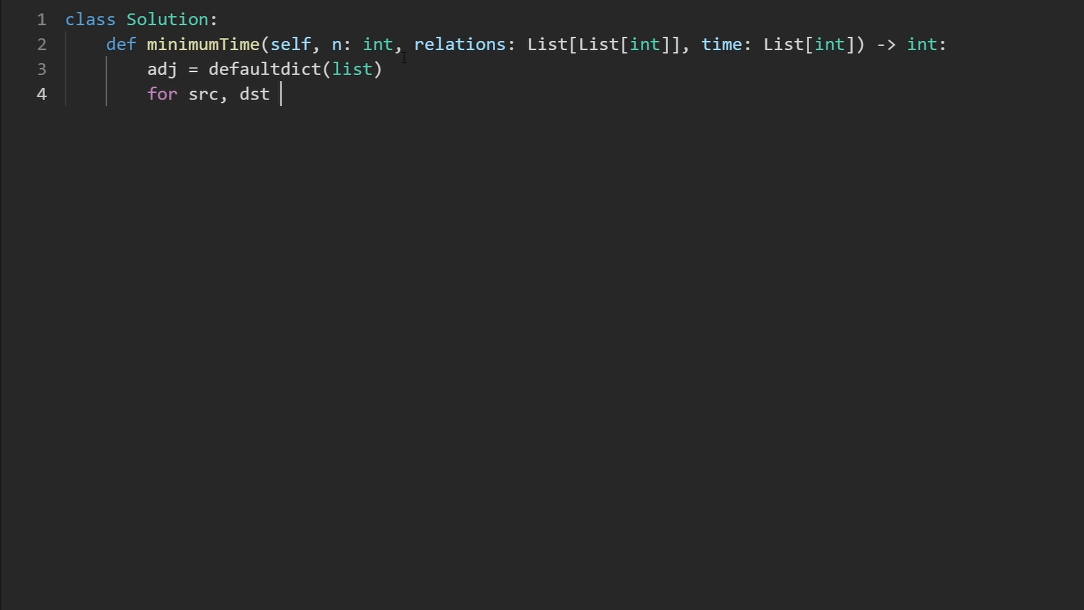
{"action": "type", "text": "in relations:"}
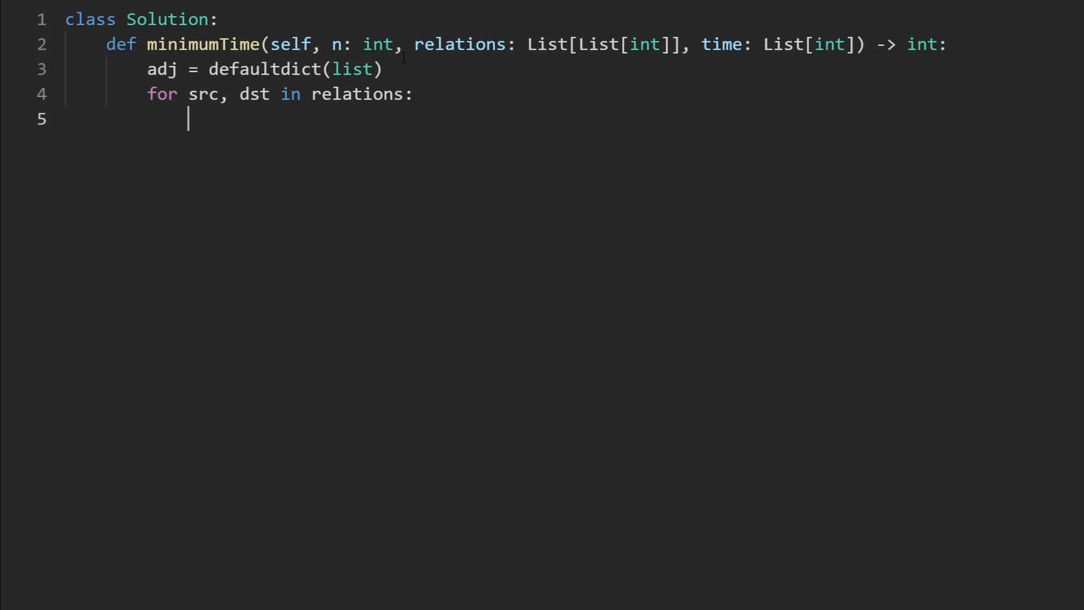
{"action": "type", "text": "adj[s]"}
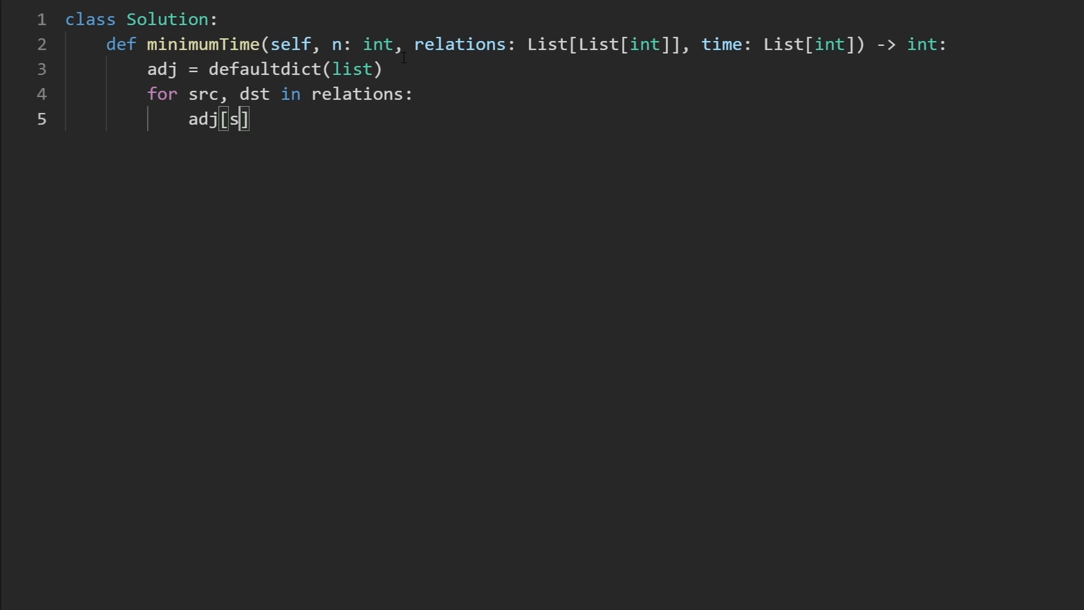
{"action": "type", "text": "rc].append"}
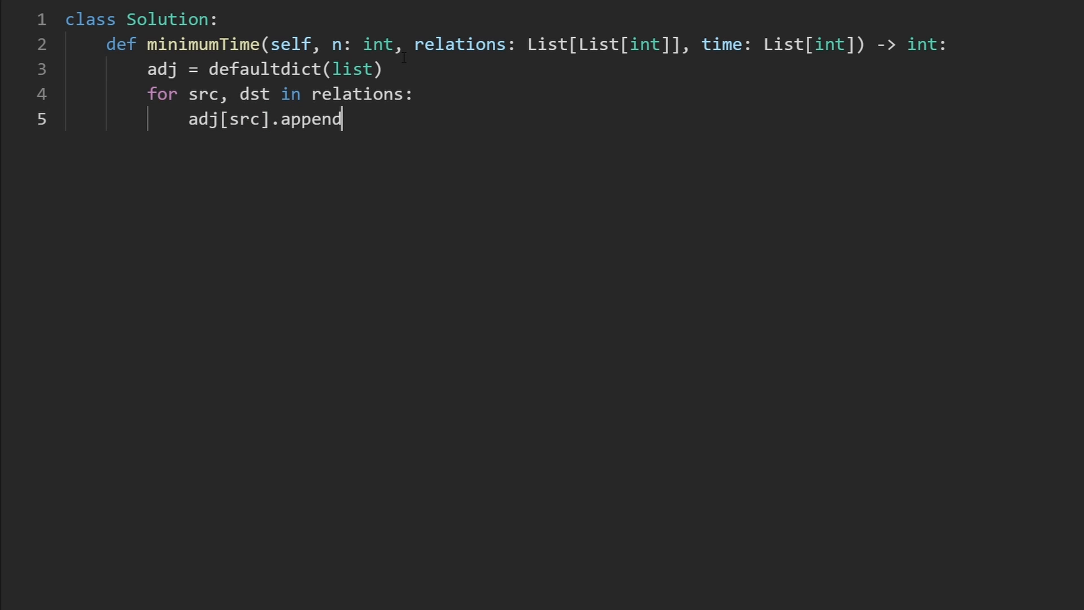
{"action": "type", "text": "(dst)"}
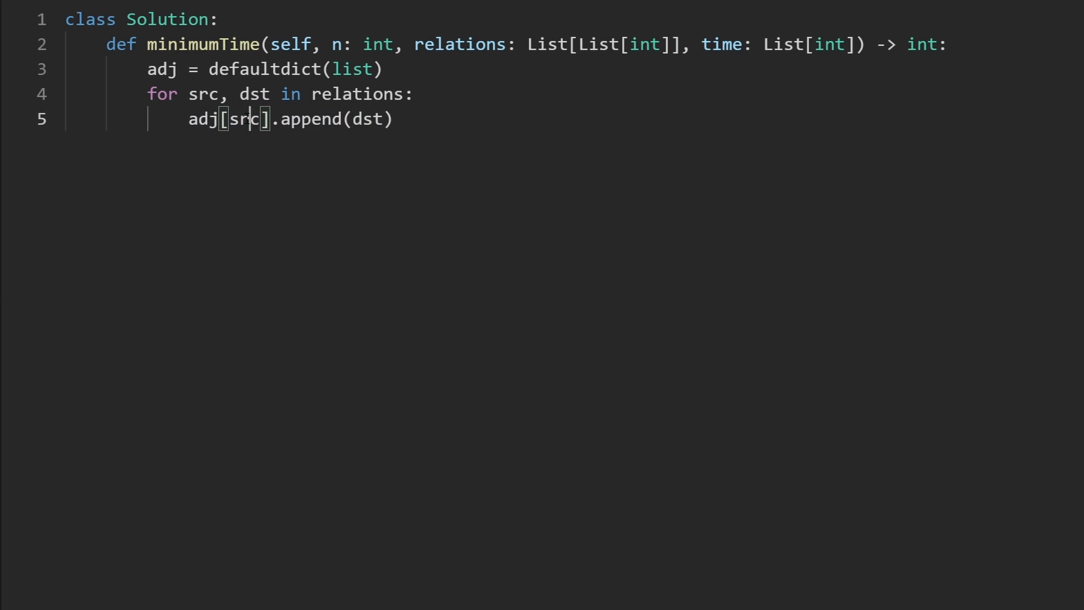
{"action": "double_click", "coordinate": [243, 119]}
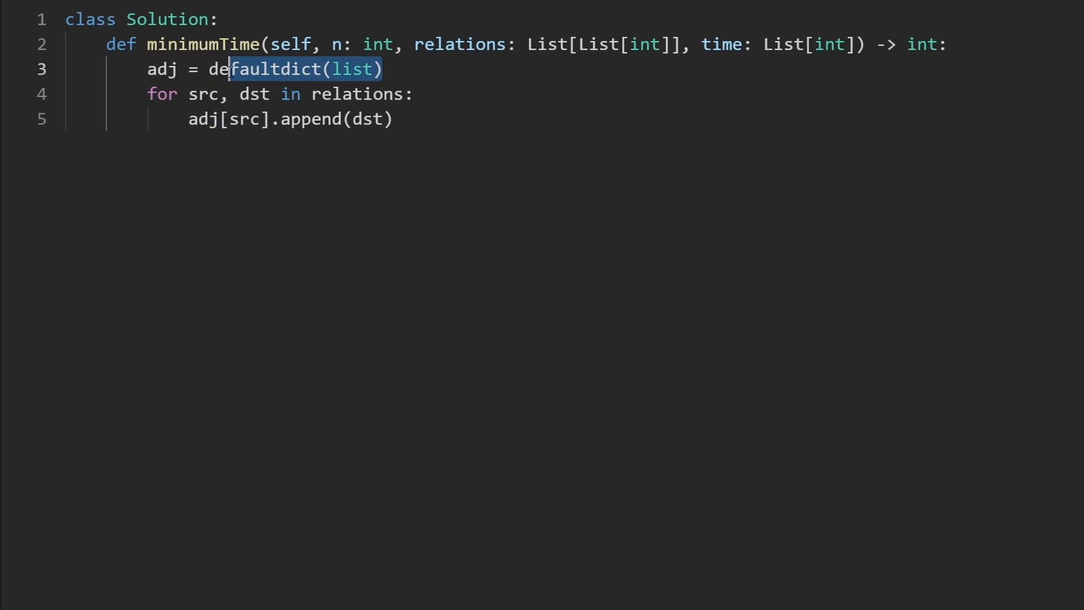
{"action": "double_click", "coordinate": [246, 119]}
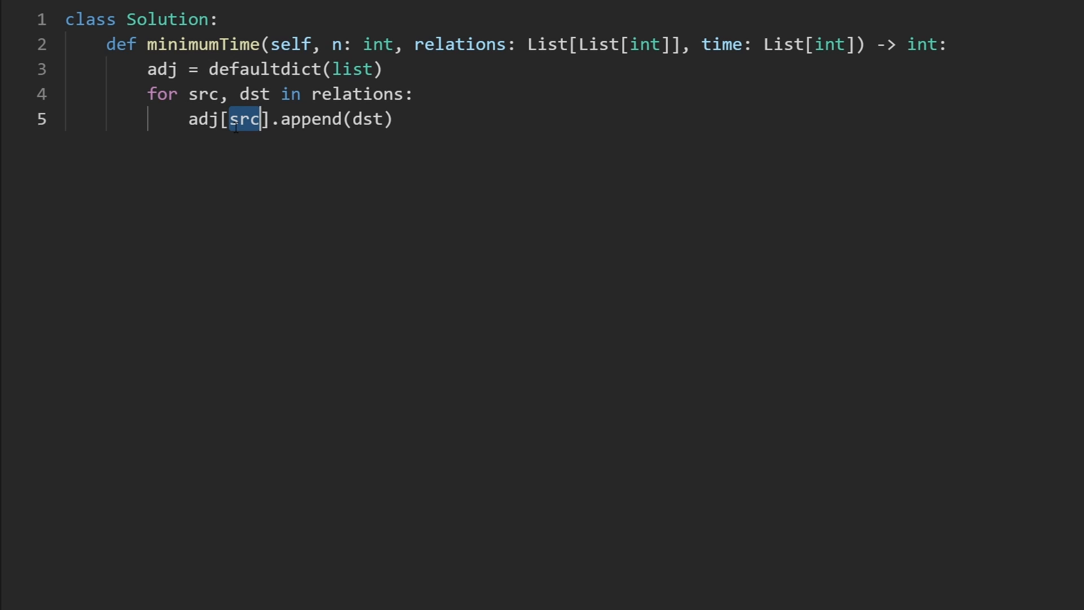
{"action": "double_click", "coordinate": [311, 119]}
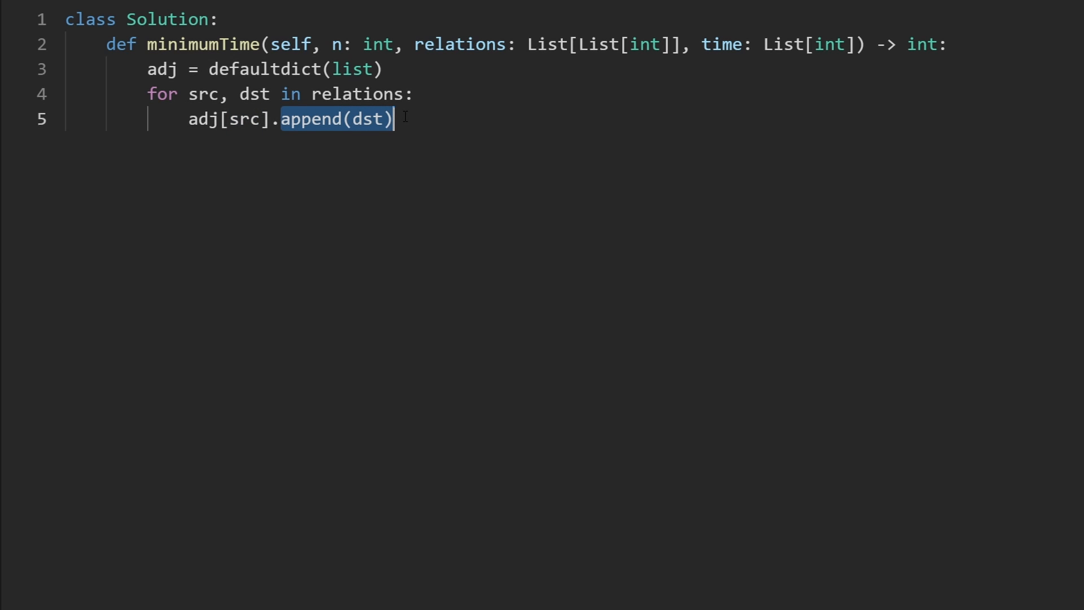
Add a def dfs(src): header and a 'for i in range(1, n + 1):' loop.
{"action": "left_click", "coordinate": [501, 107]}
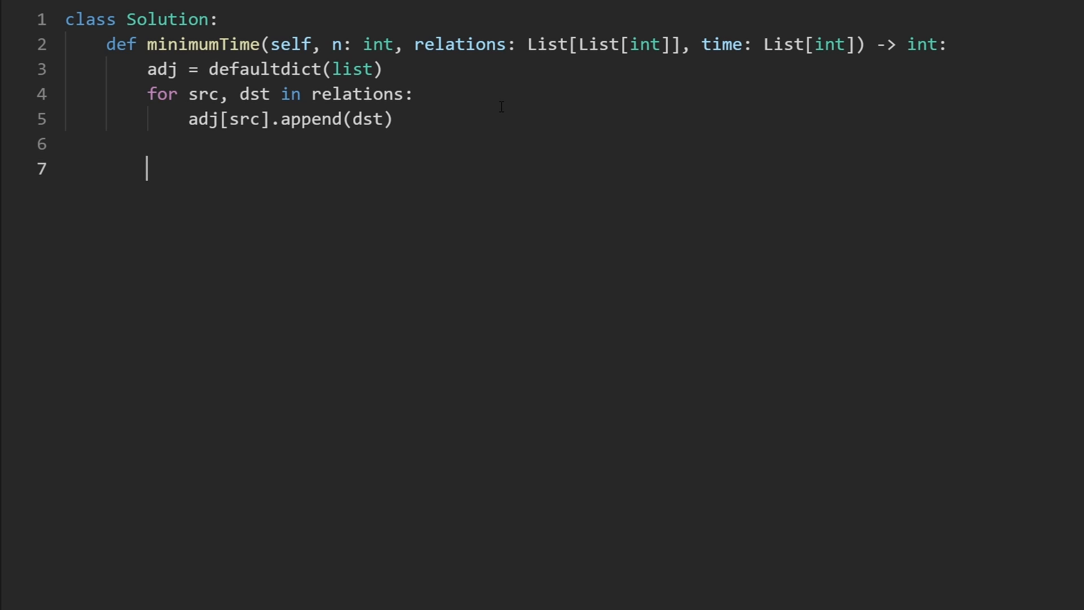
{"action": "type", "text": "def dfs("}
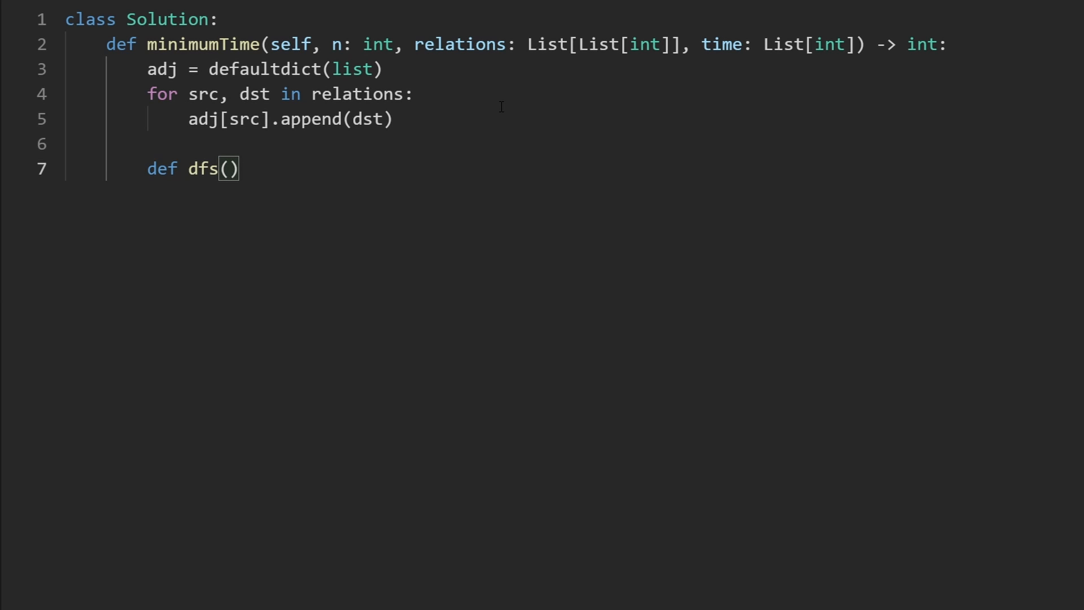
{"action": "type", "text": "src"}
{"action": "type", "text": "for"}
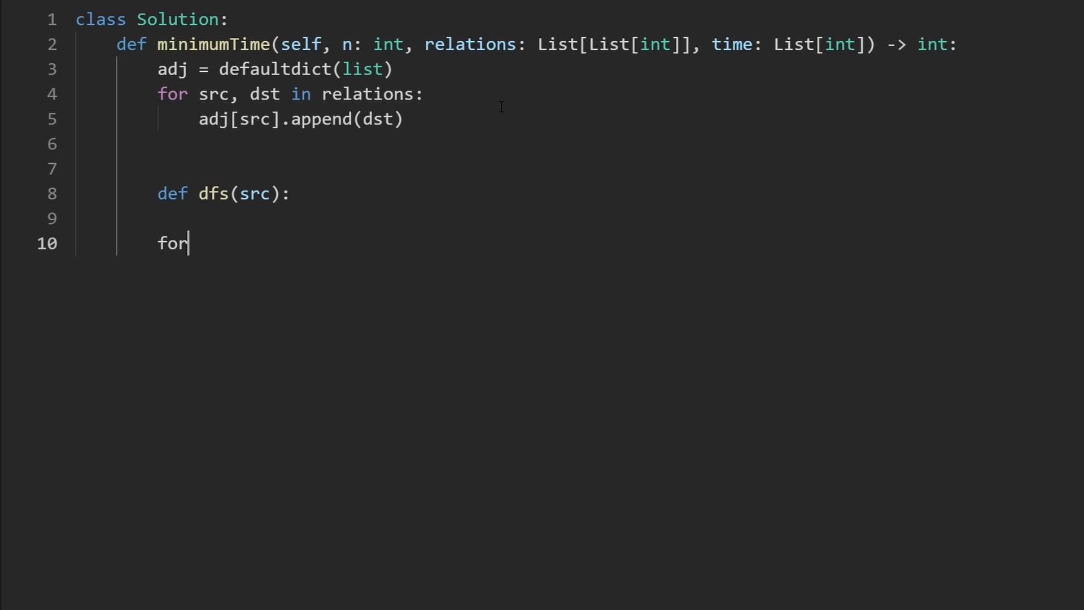
{"action": "type", "text": "i in range("}
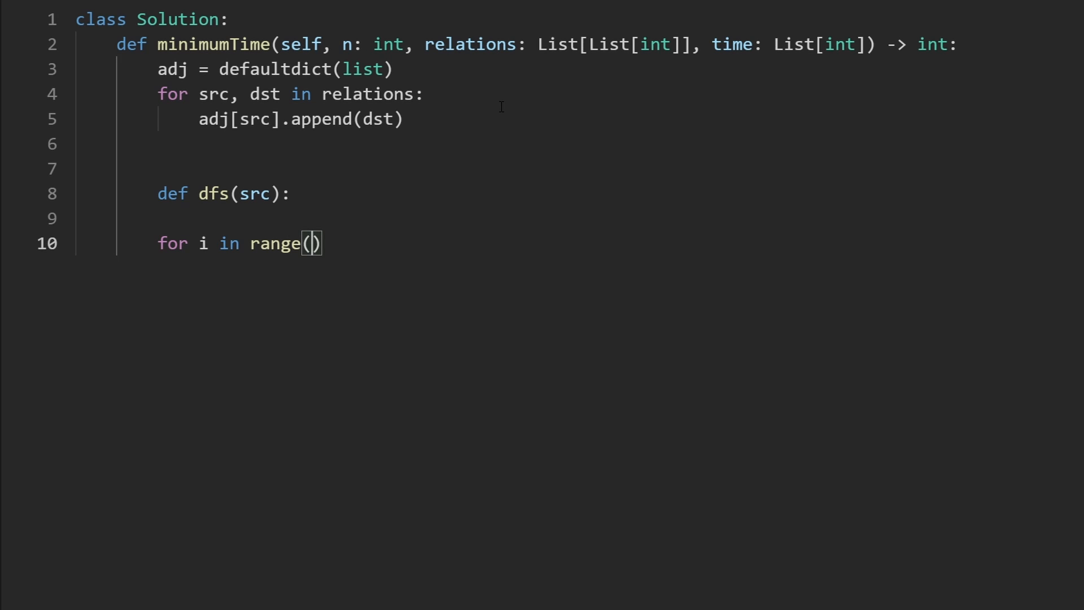
{"action": "type", "text": "1, n + 1"}
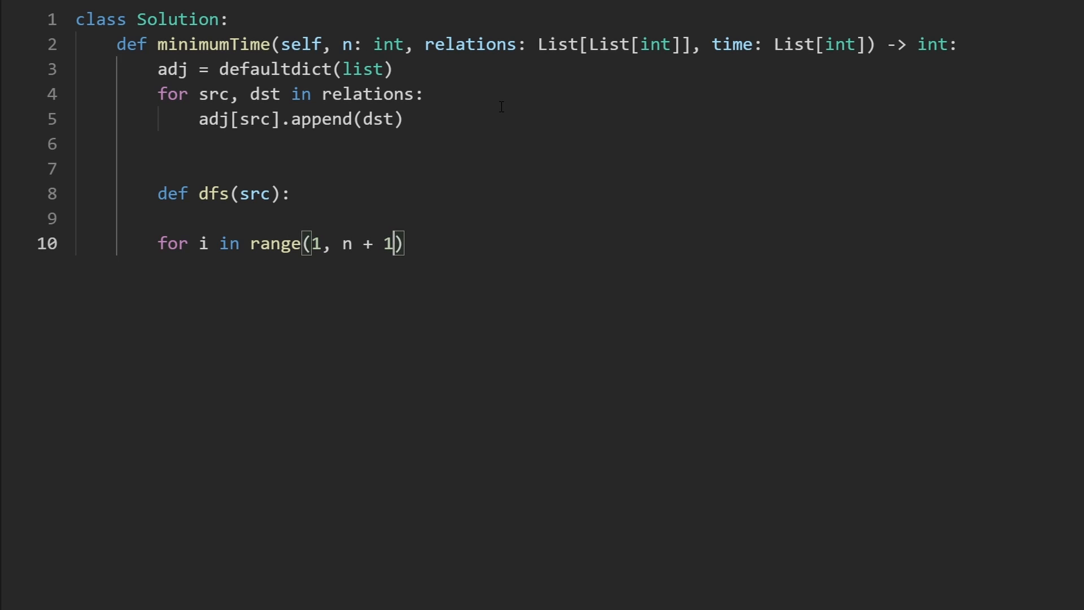
{"action": "type", "text": ":"}
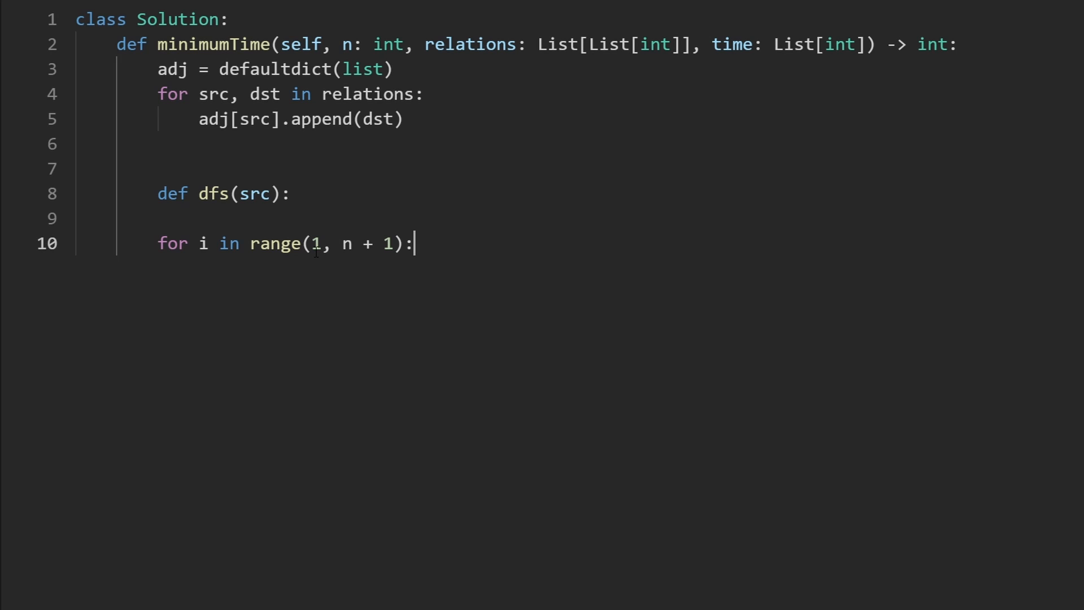
{"action": "mouse_move", "coordinate": [331, 272]}
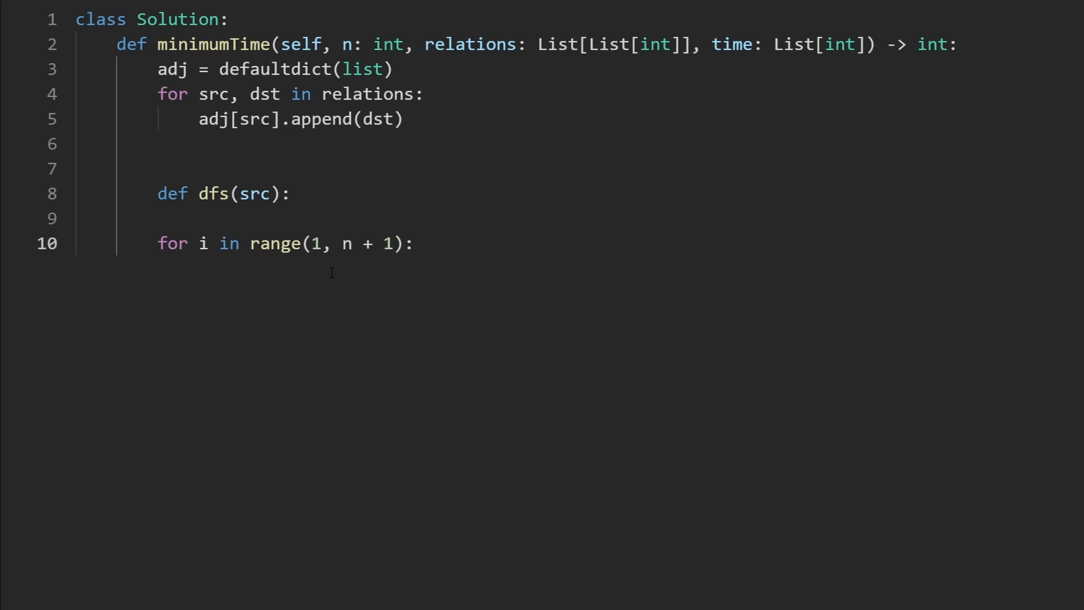
{"action": "double_click", "coordinate": [345, 44]}
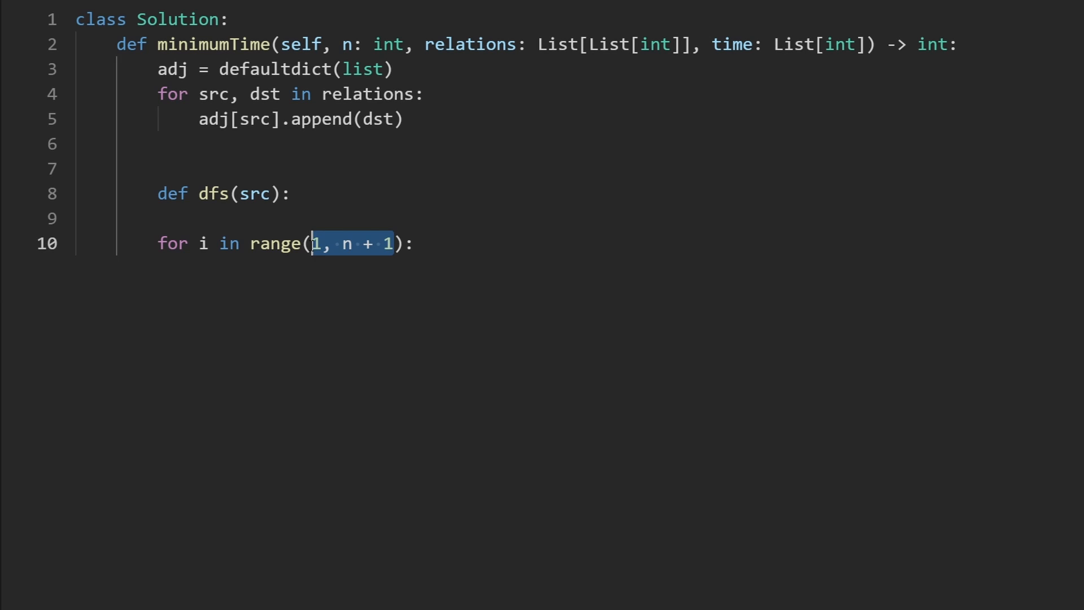
Call dfs(i) inside the node loop.
{"action": "left_click", "coordinate": [513, 273]}
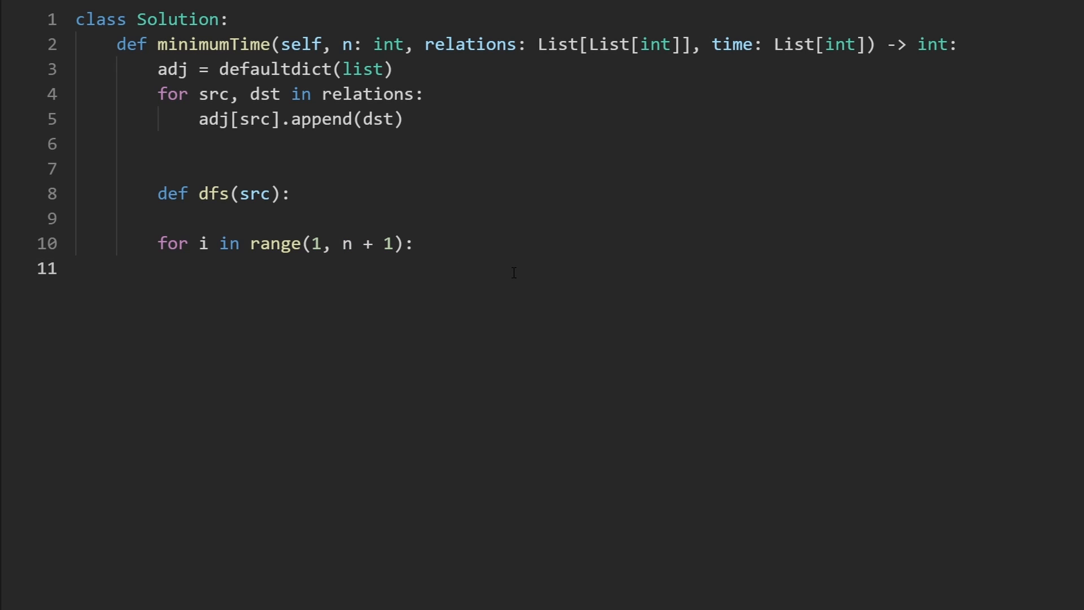
{"action": "type", "text": "d"}
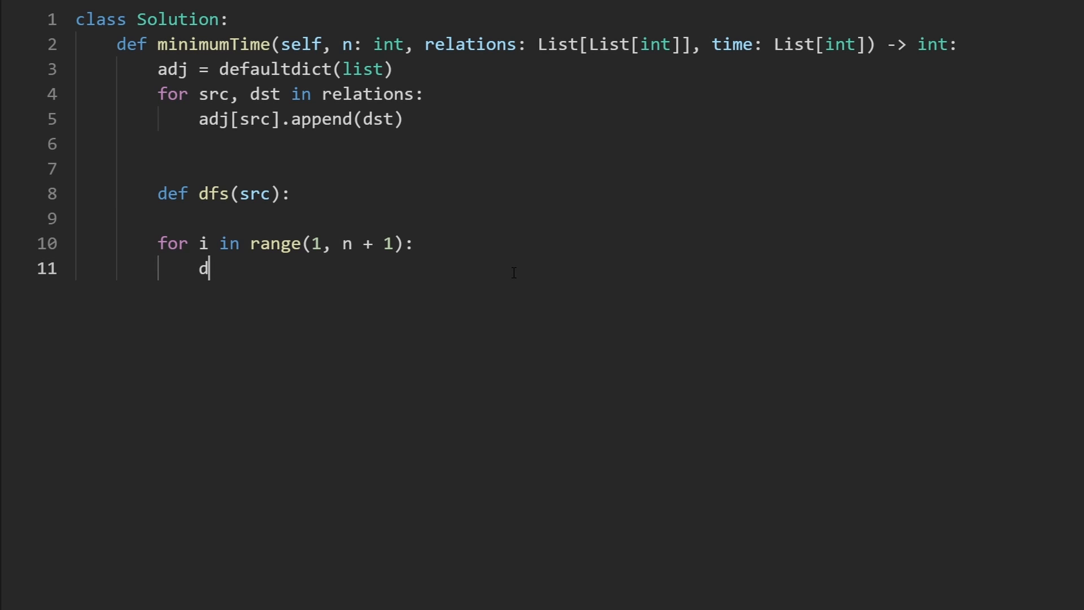
{"action": "type", "text": "fs(i)"}
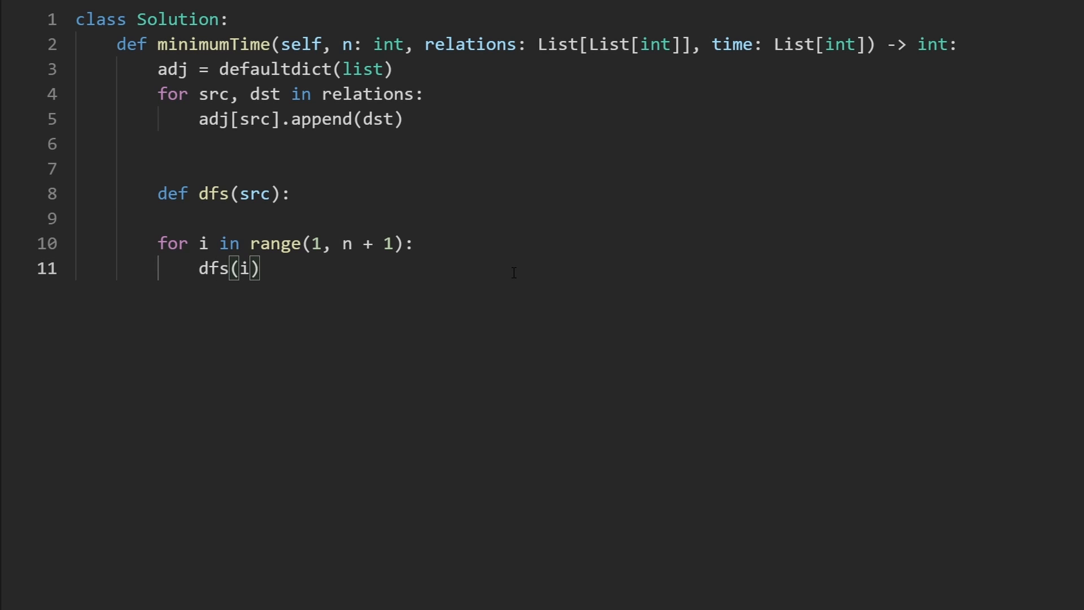
{"action": "double_click", "coordinate": [228, 268]}
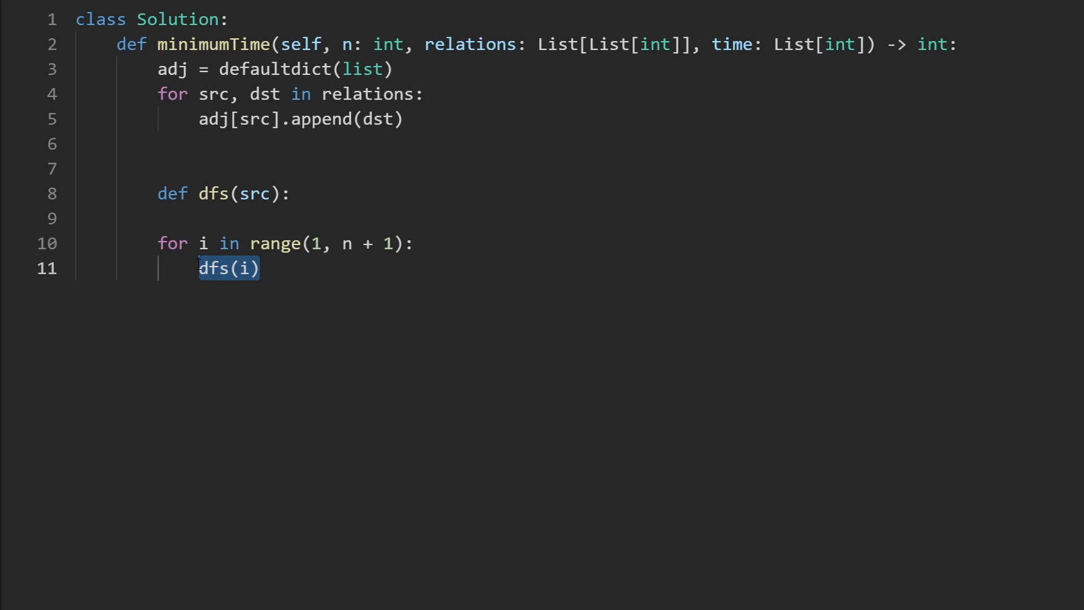
Add max_time = {} with the comment '# src -> max_time' and remove the stray 'res'.
{"action": "type", "text": "ma"}
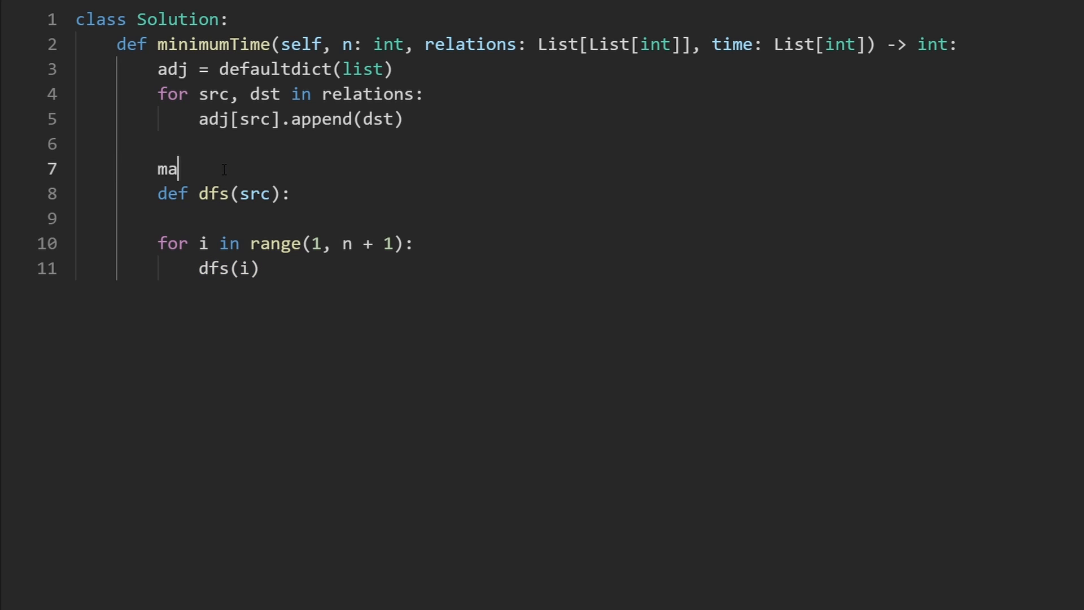
{"action": "type", "text": "x_time = {}"}
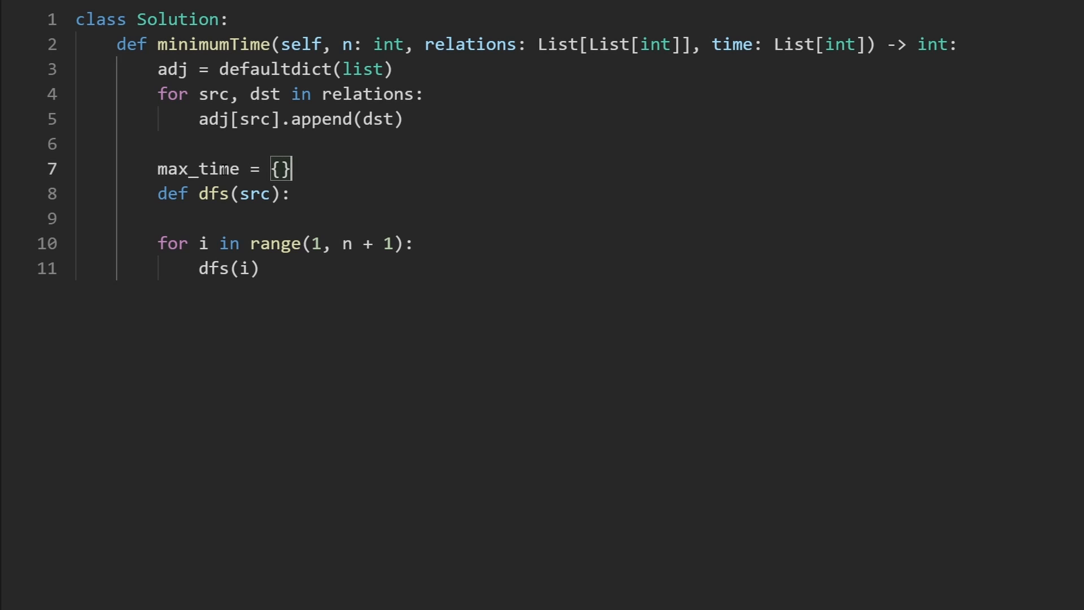
{"action": "type", "text": "# sr"}
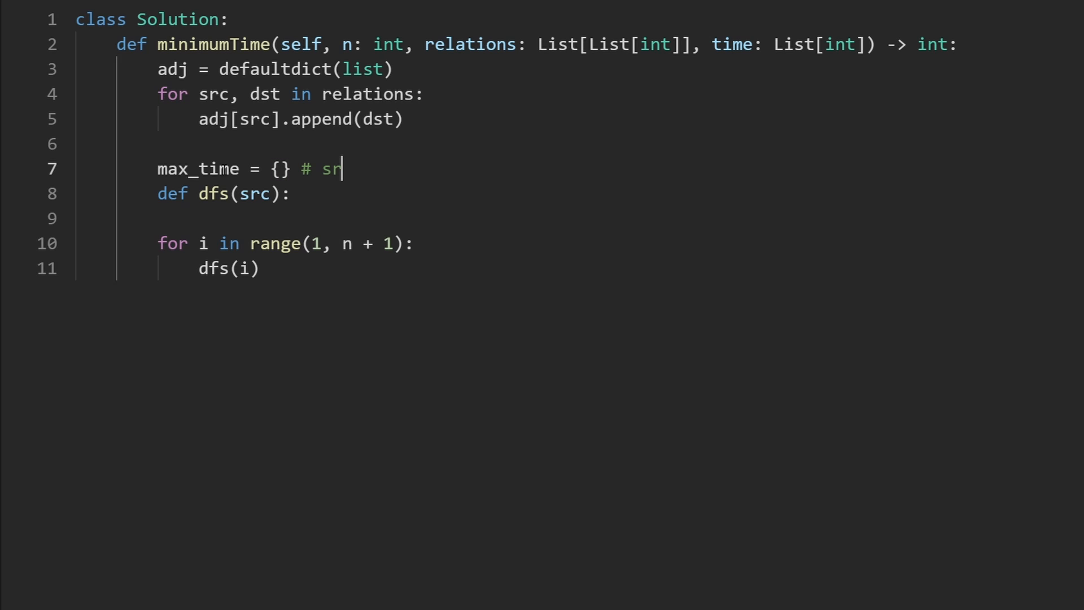
{"action": "type", "text": "c"}
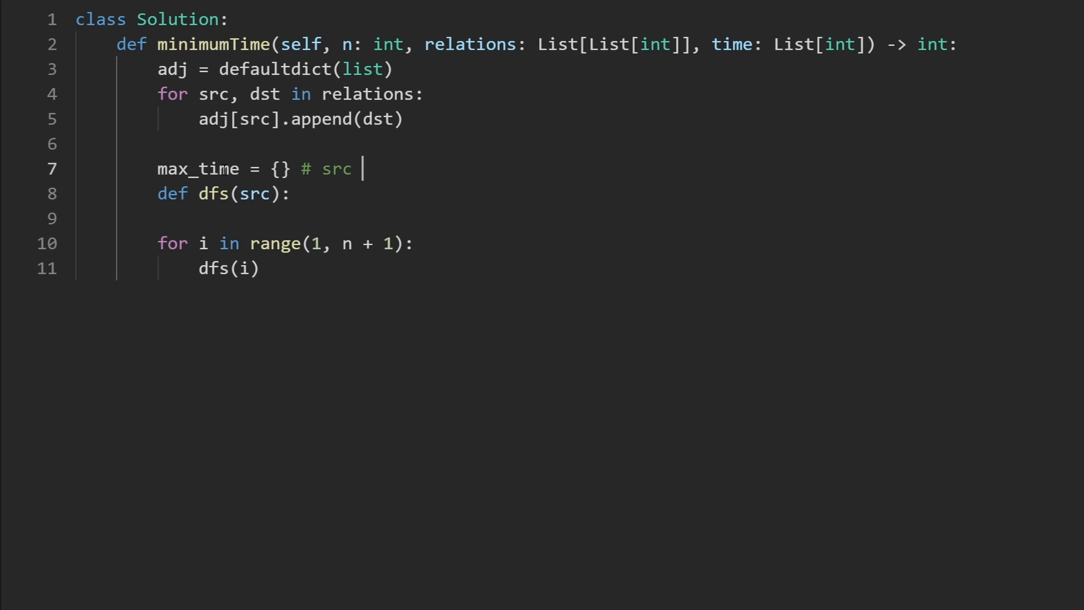
{"action": "type", "text": "->"}
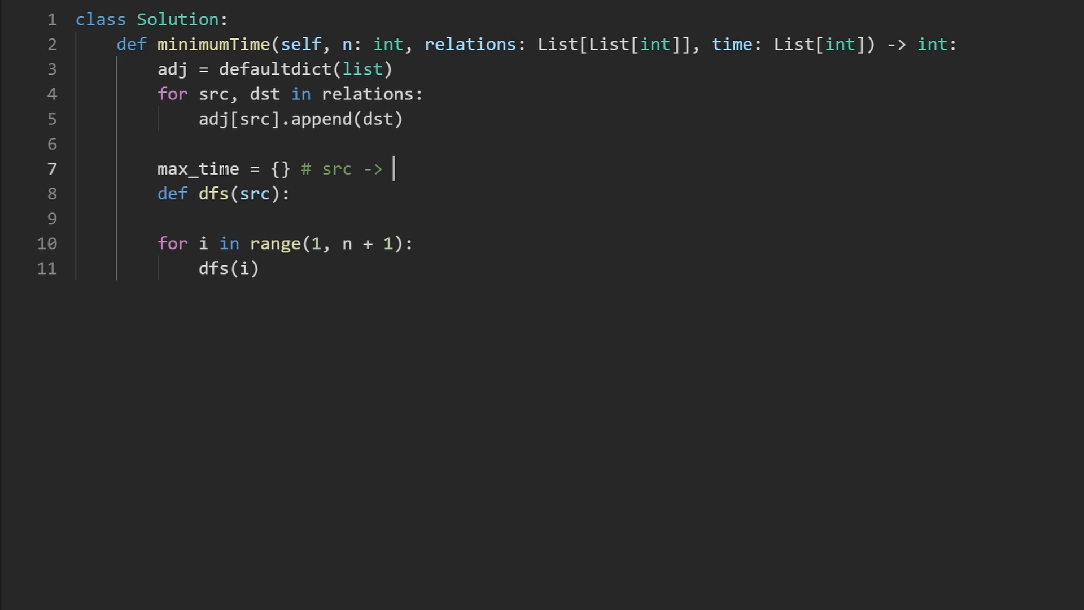
{"action": "type", "text": "max_tim"}
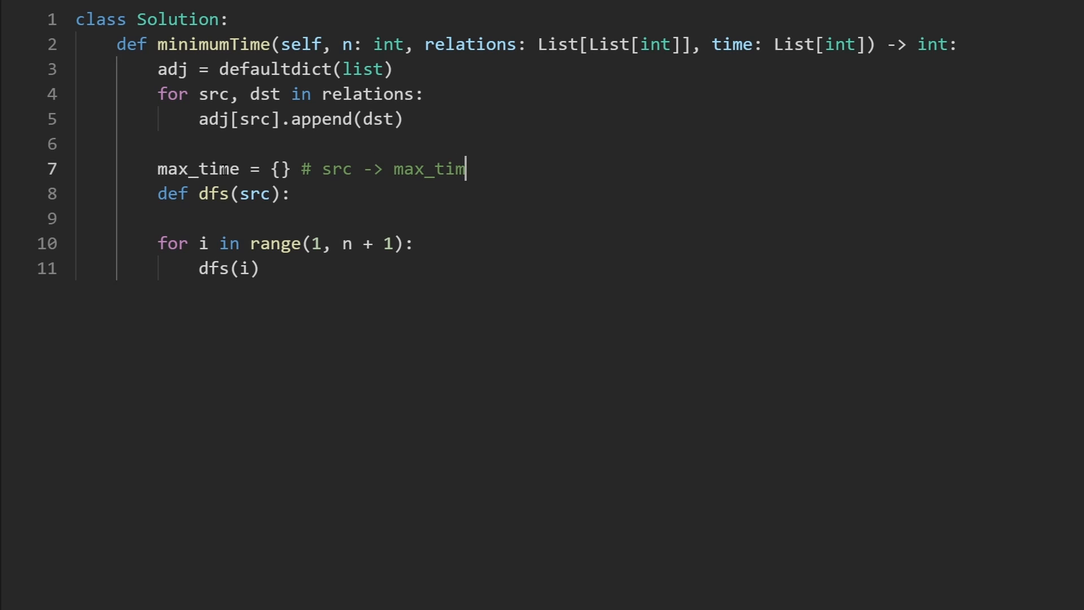
{"action": "type", "text": "e"}
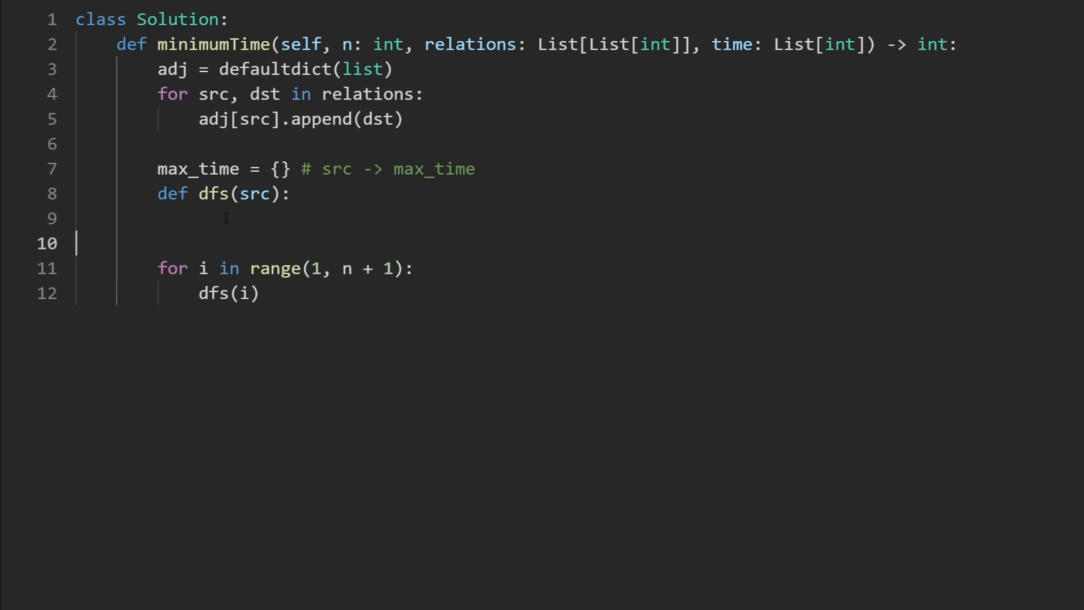
{"action": "type", "text": "res"}
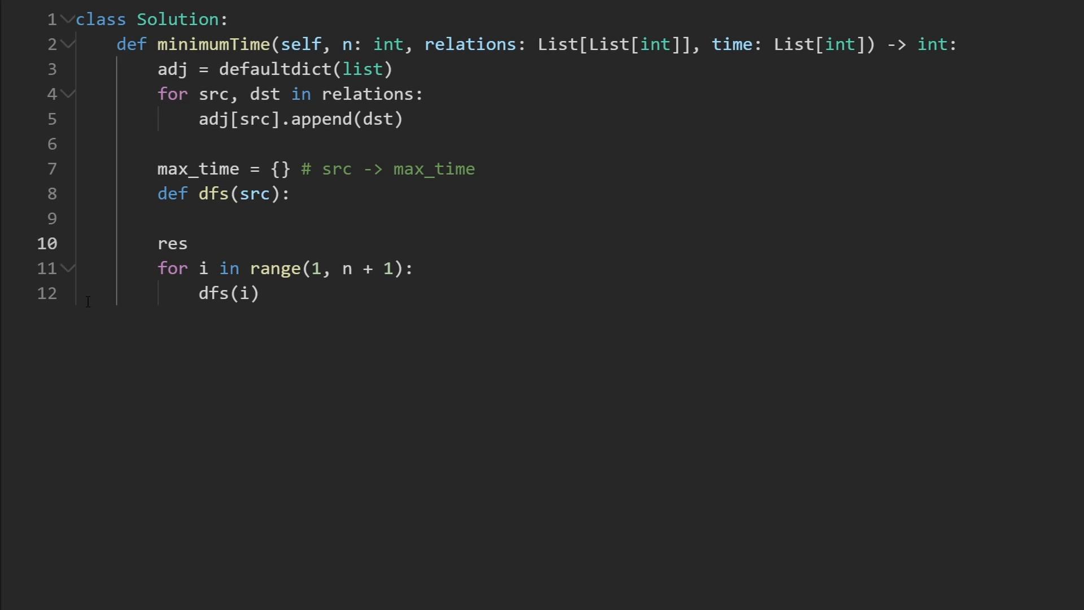
{"action": "double_click", "coordinate": [228, 292]}
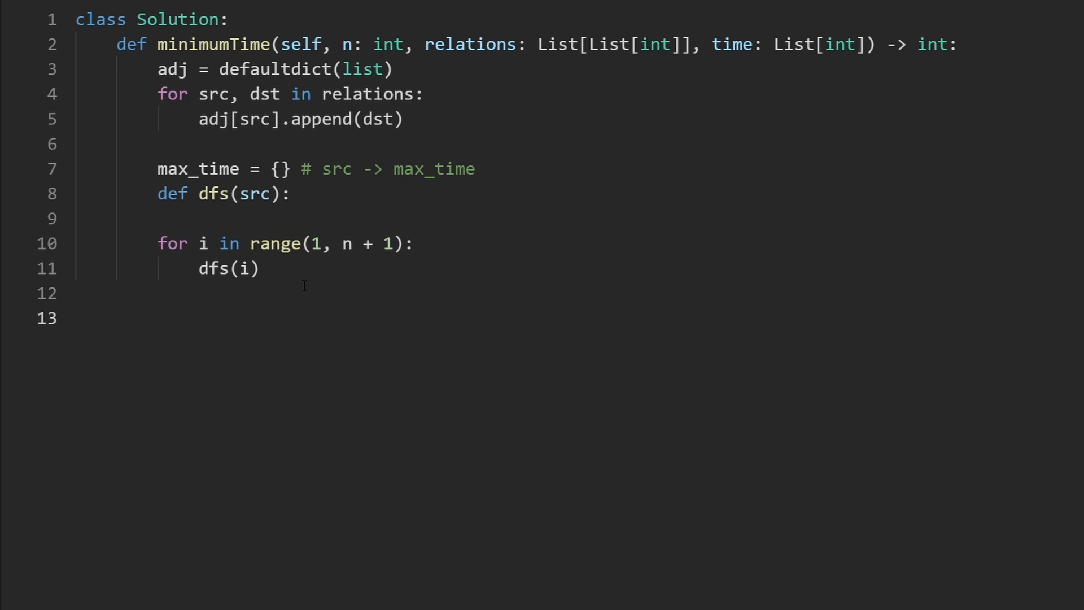
Return max(max_time.values()) at the end and put the cursor in the dfs body.
{"action": "type", "text": "return"}
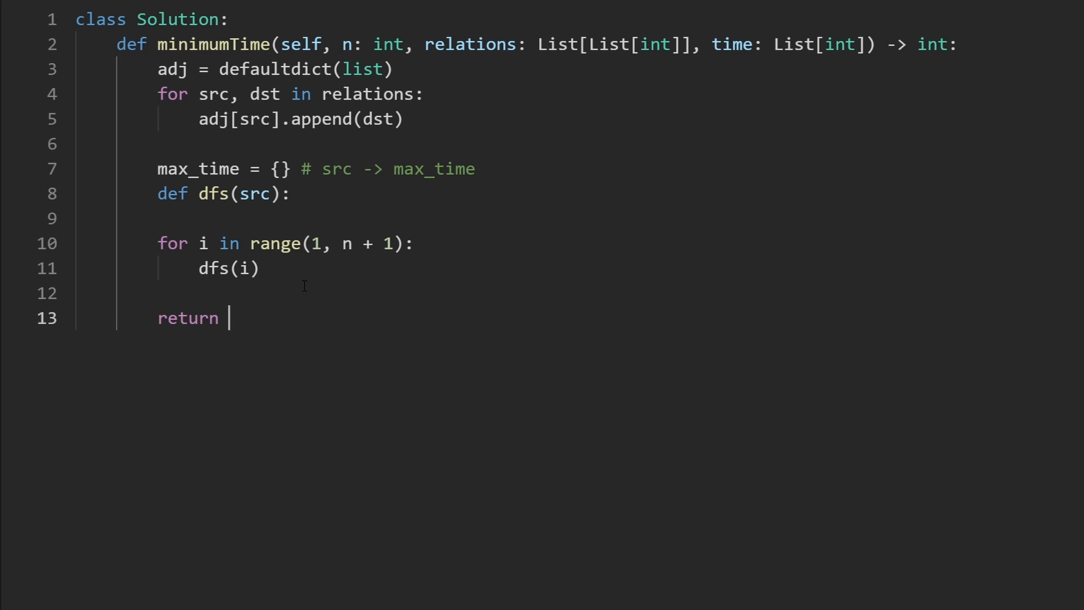
{"action": "type", "text": "max("}
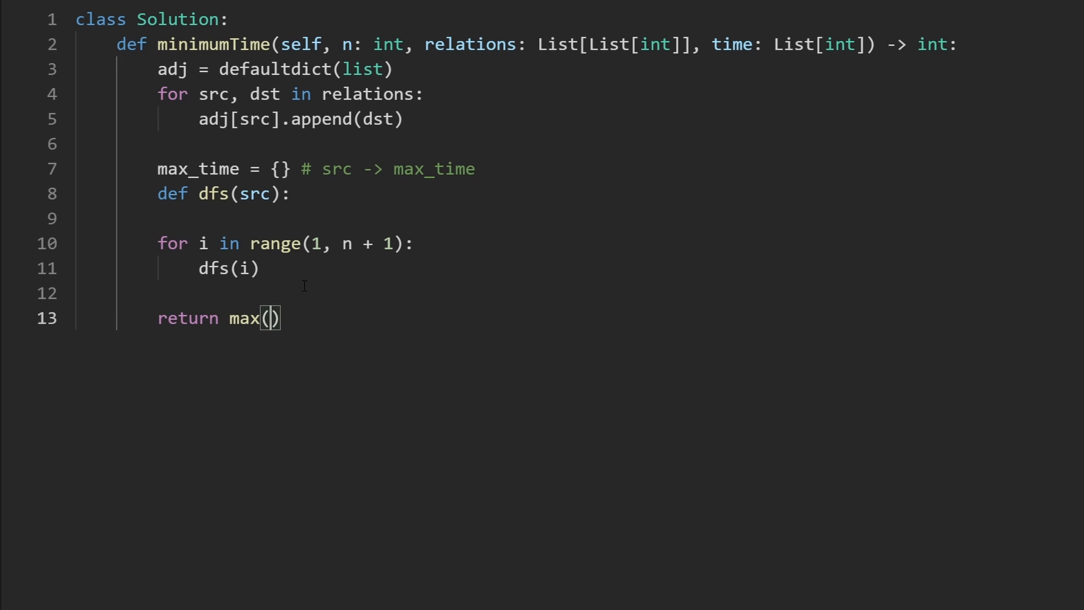
{"action": "type", "text": "max_t"}
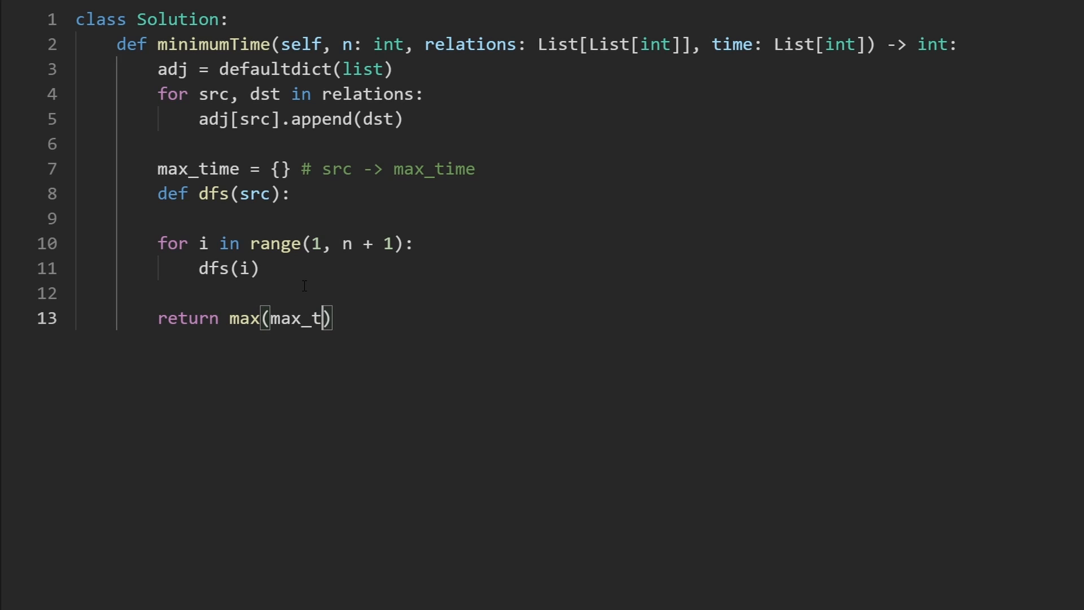
{"action": "type", "text": "ime.values()"}
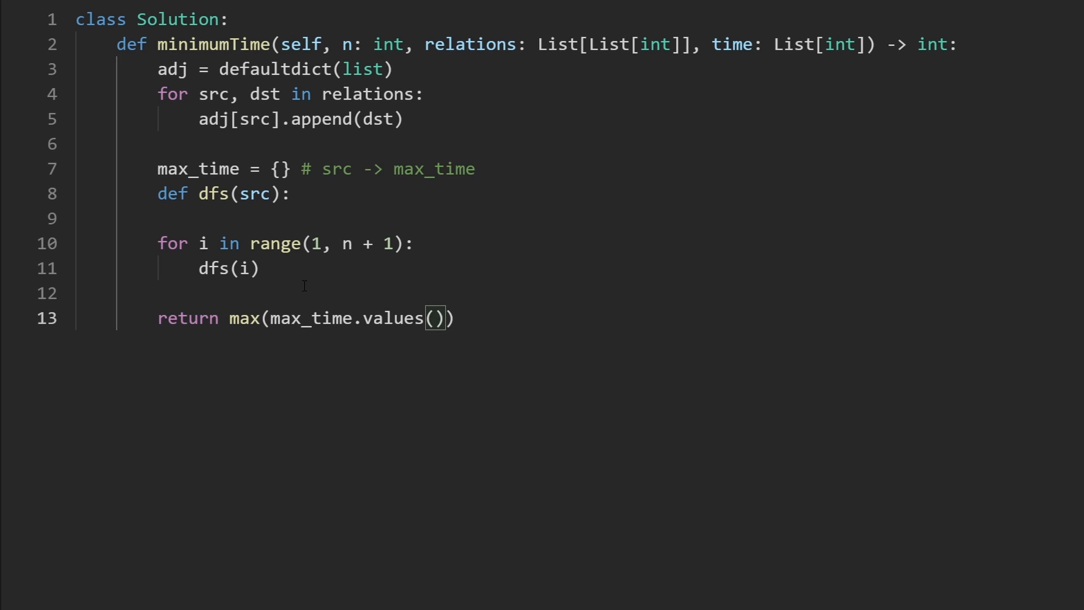
{"action": "mouse_move", "coordinate": [478, 307]}
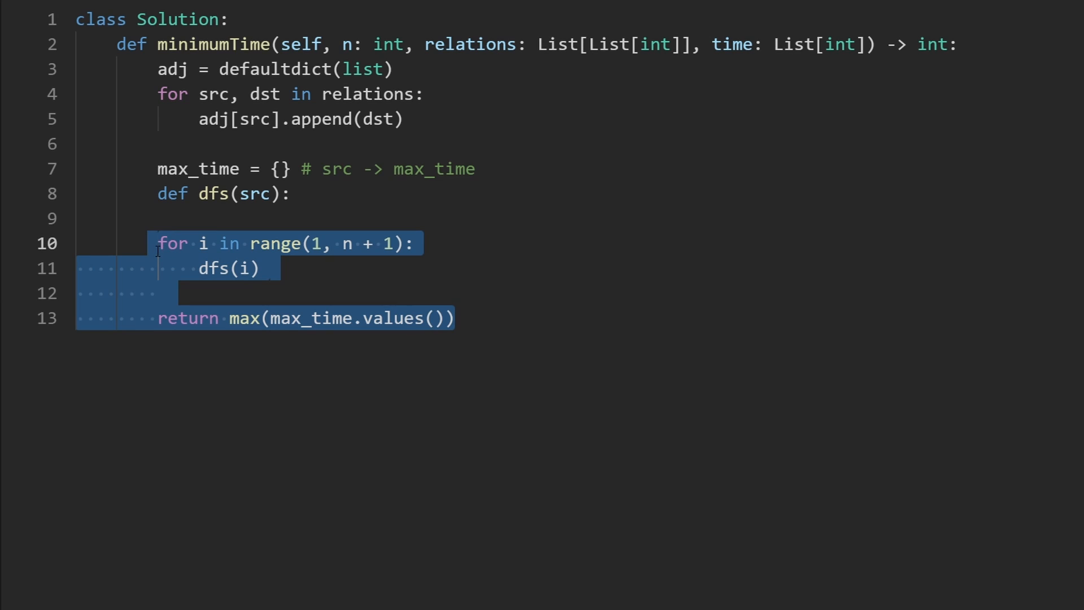
{"action": "left_click", "coordinate": [349, 203]}
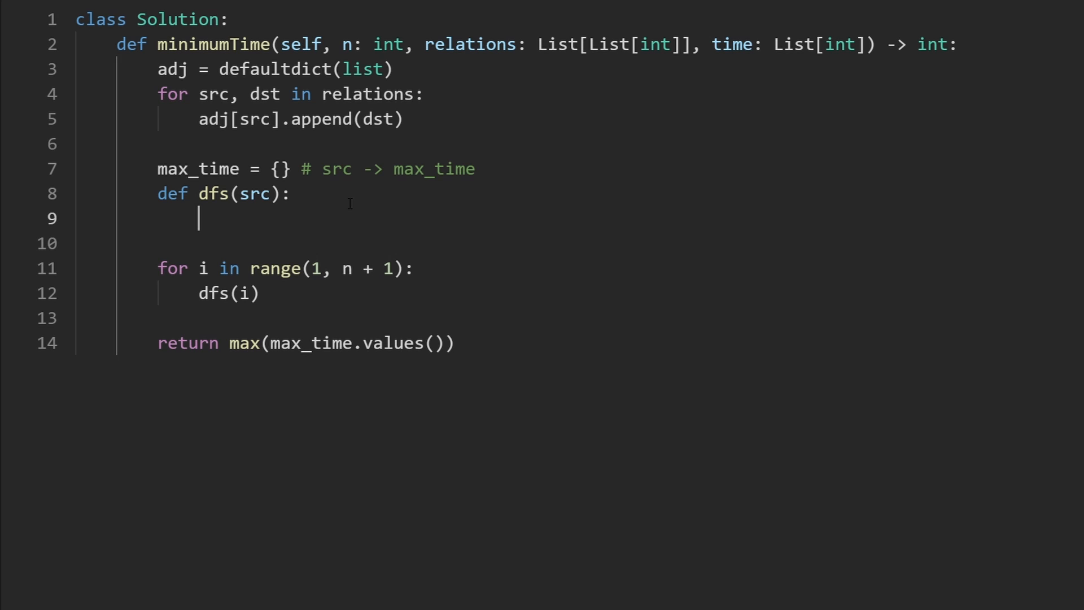
Point out the dfs src parameter and the adjacency append line while explaining.
{"action": "left_click", "coordinate": [259, 193]}
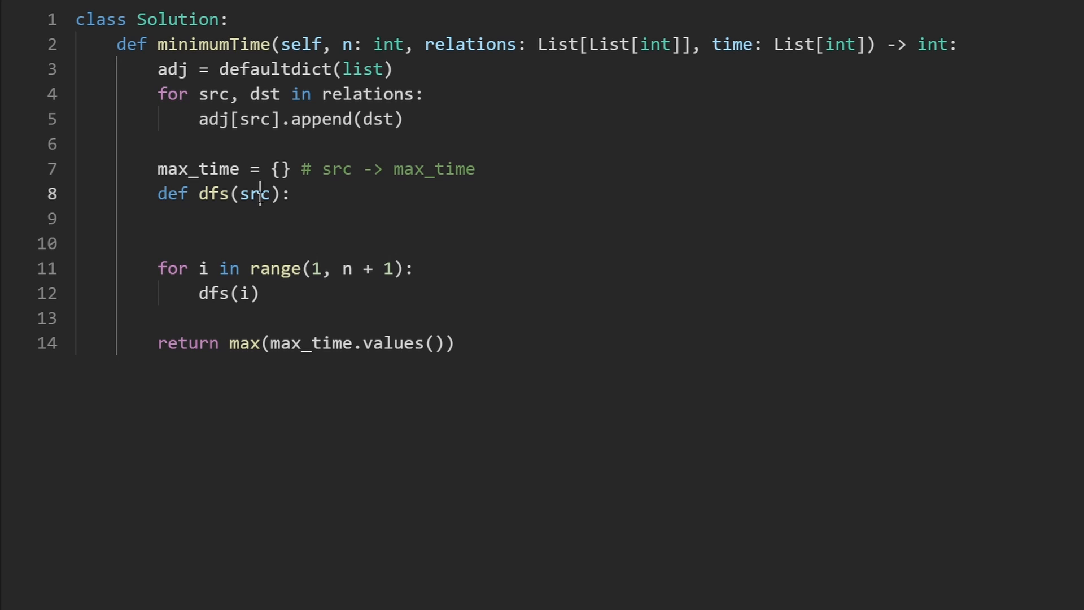
{"action": "left_click", "coordinate": [200, 218]}
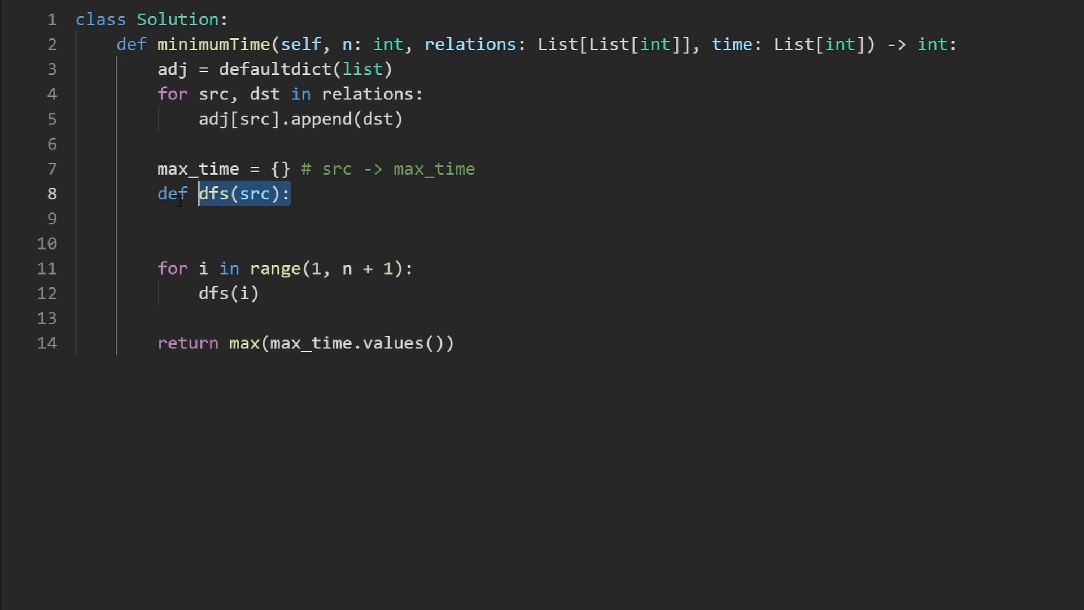
{"action": "left_click", "coordinate": [256, 194]}
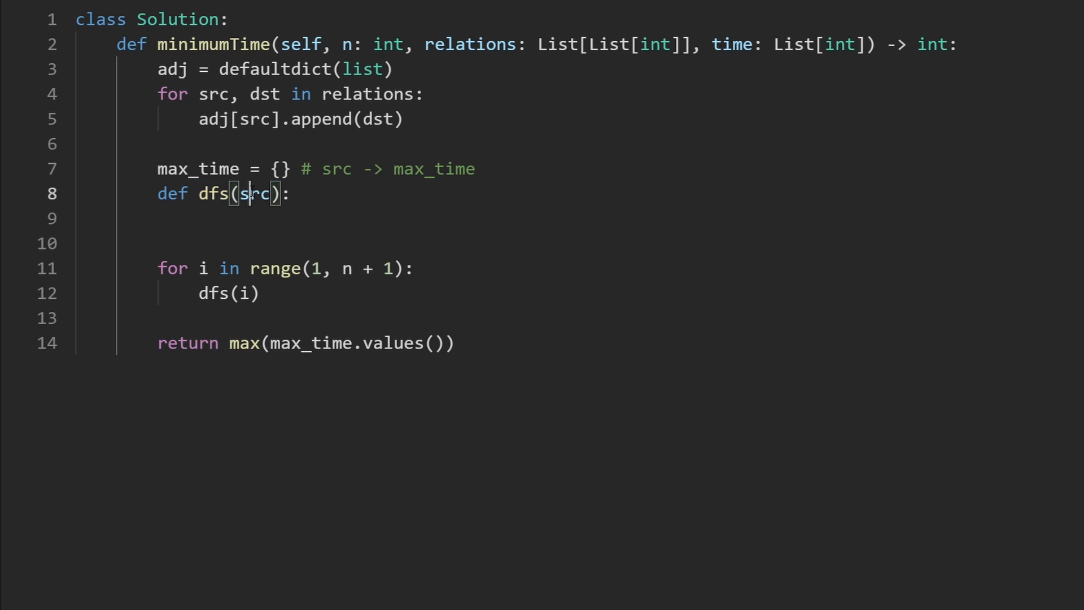
{"action": "double_click", "coordinate": [214, 94]}
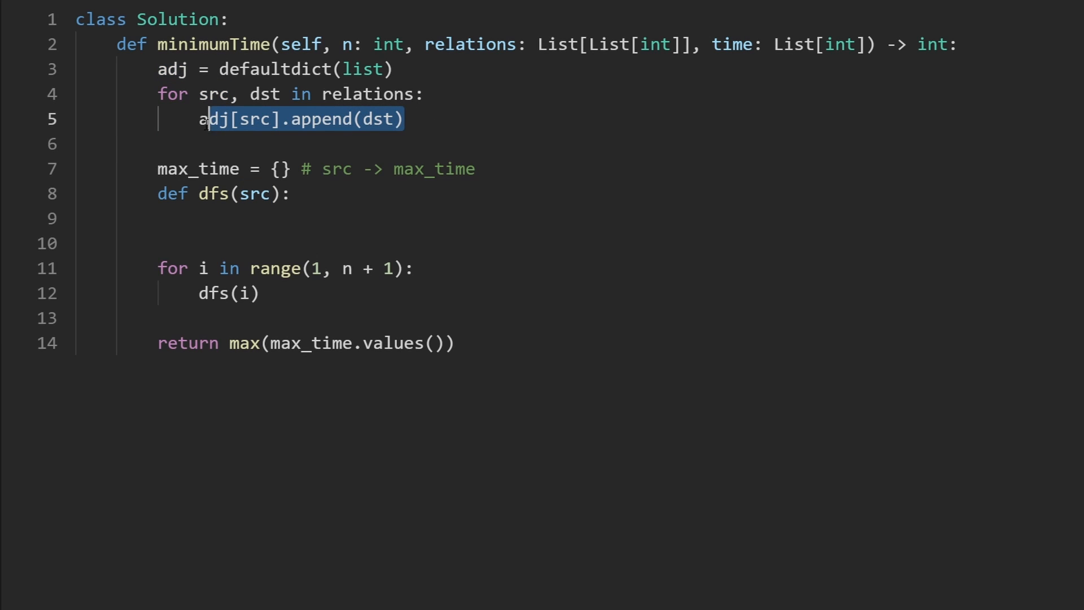
{"action": "left_click", "coordinate": [246, 218]}
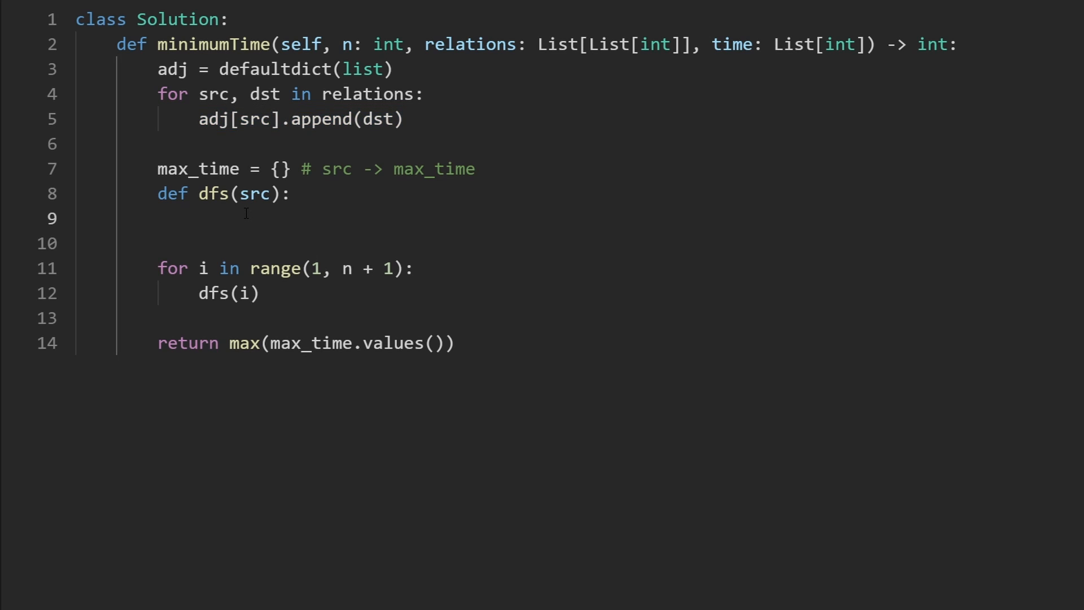
Write 'if src in max_time: return max_time[src]' at the top of dfs.
{"action": "type", "text": "i"}
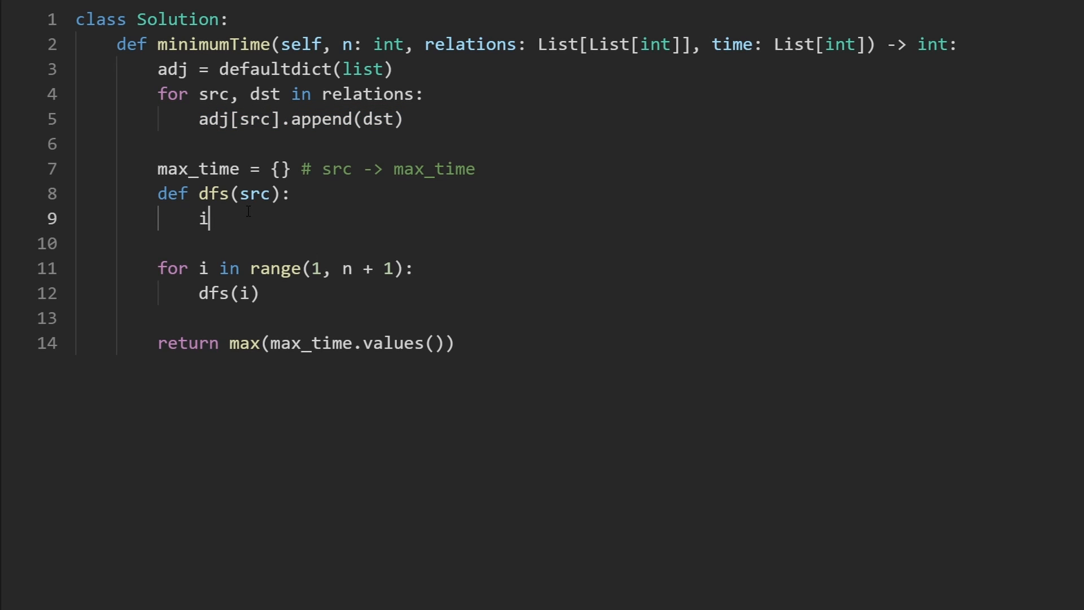
{"action": "type", "text": "f"}
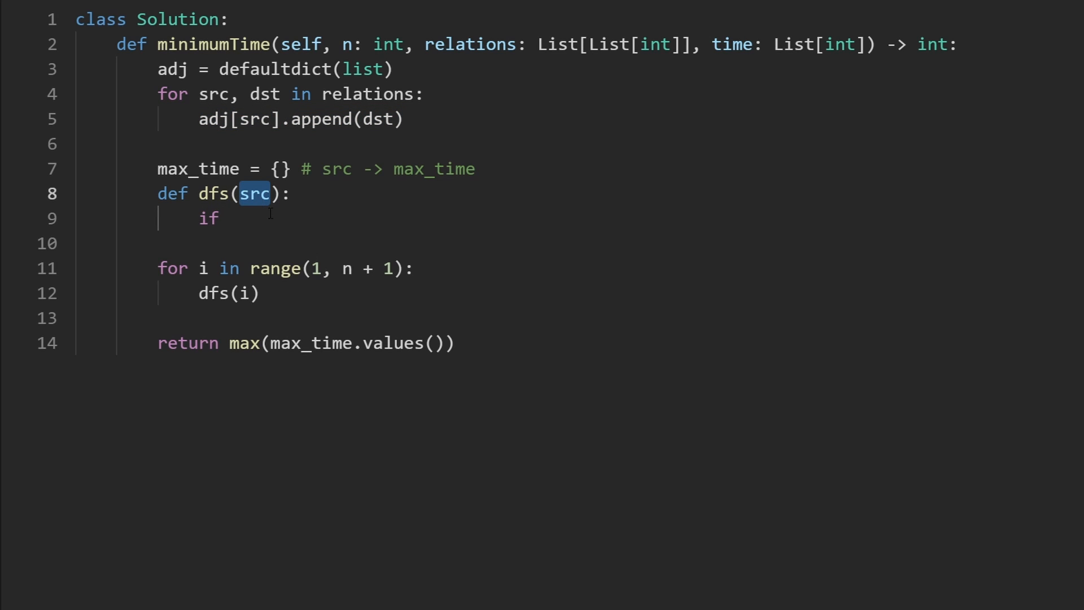
{"action": "double_click", "coordinate": [198, 168]}
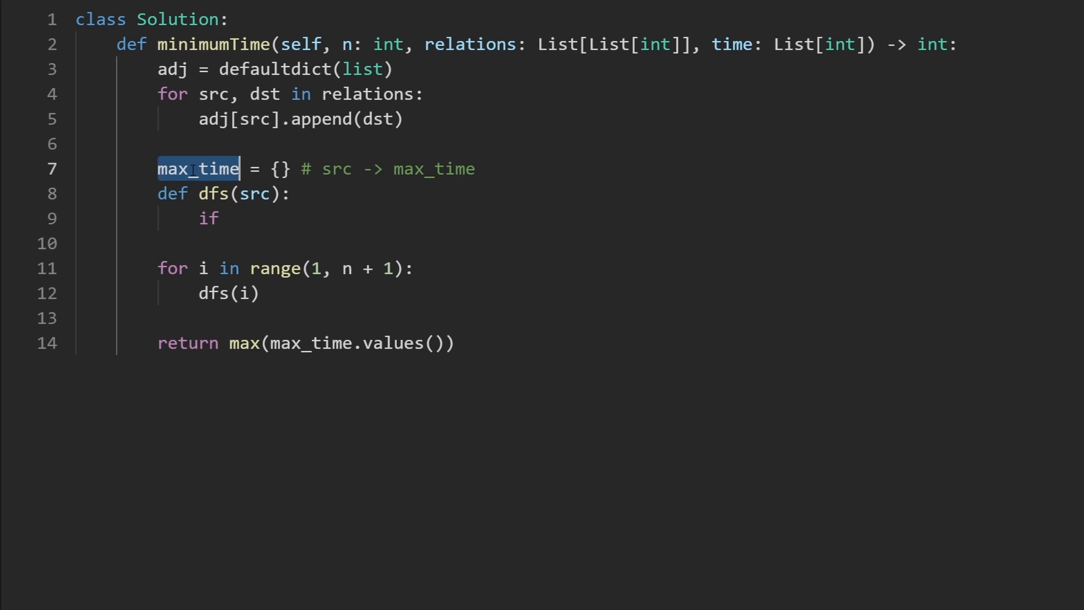
{"action": "type", "text": "src"}
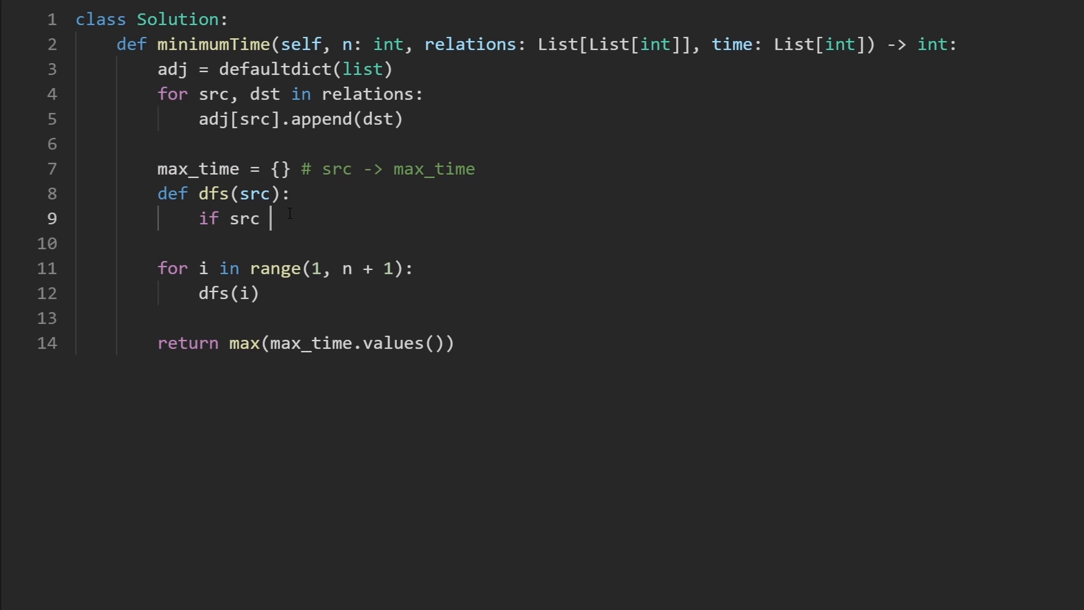
{"action": "type", "text": "in max_time:"}
{"action": "type", "text": "retur"}
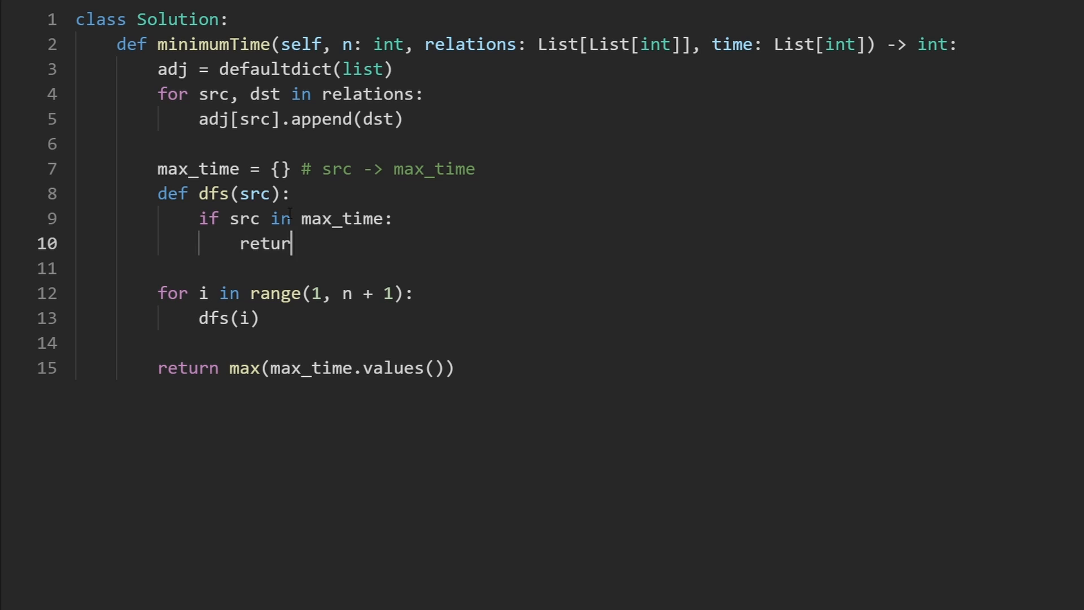
{"action": "type", "text": "n max_time[]"}
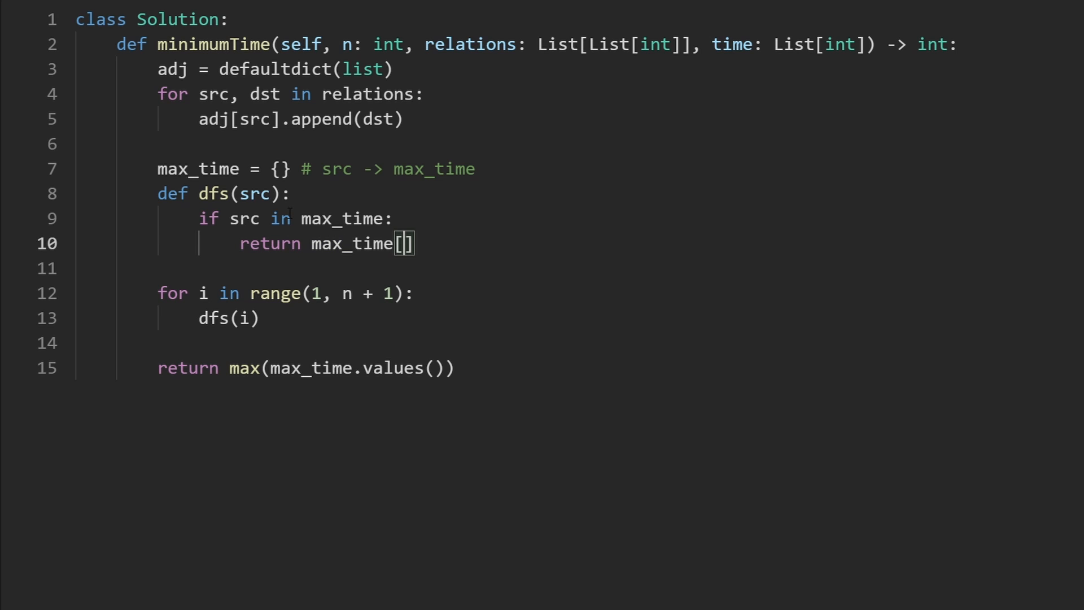
{"action": "type", "text": "src"}
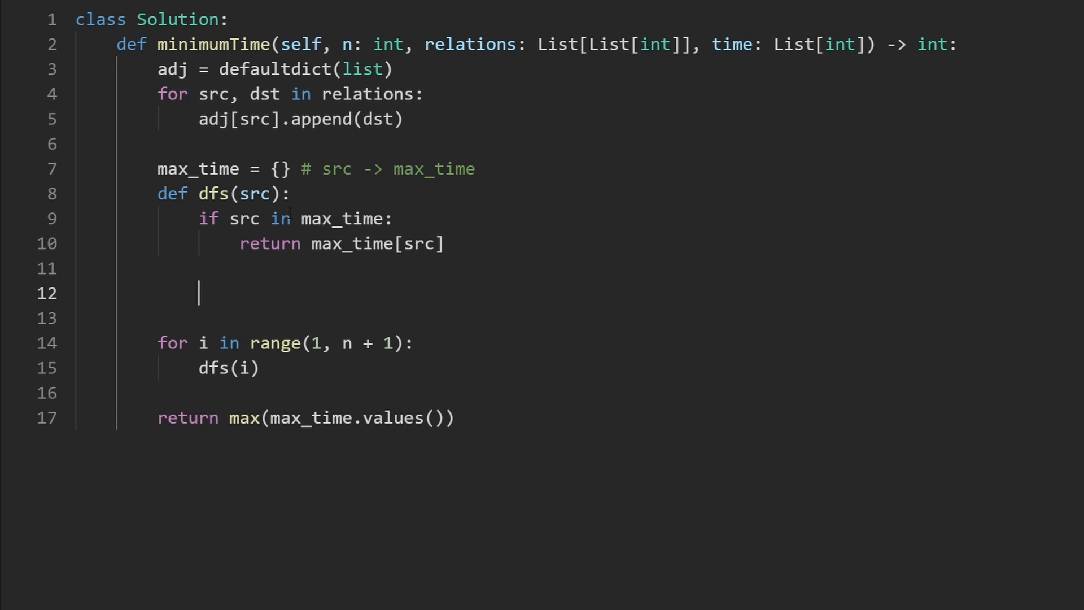
Initialize res = time[src] in the dfs body.
{"action": "type", "text": "res"}
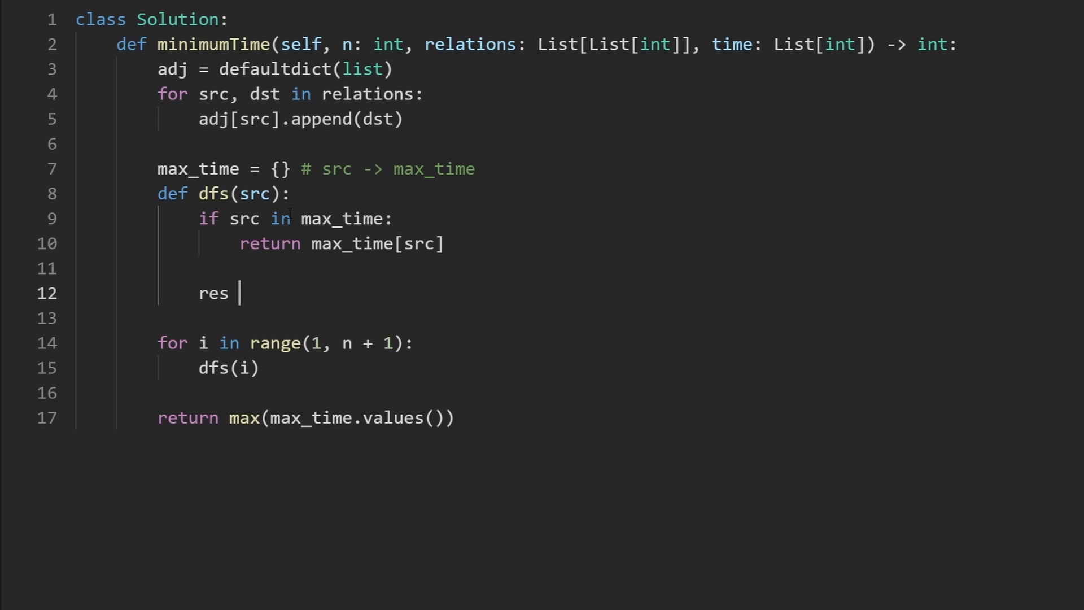
{"action": "type", "text": "="}
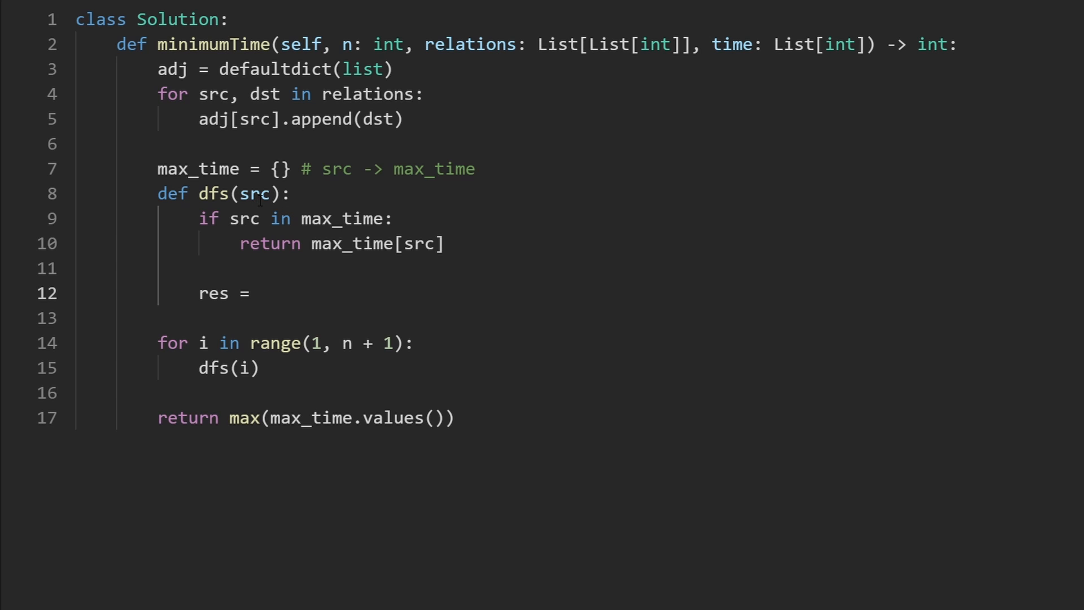
{"action": "double_click", "coordinate": [255, 194]}
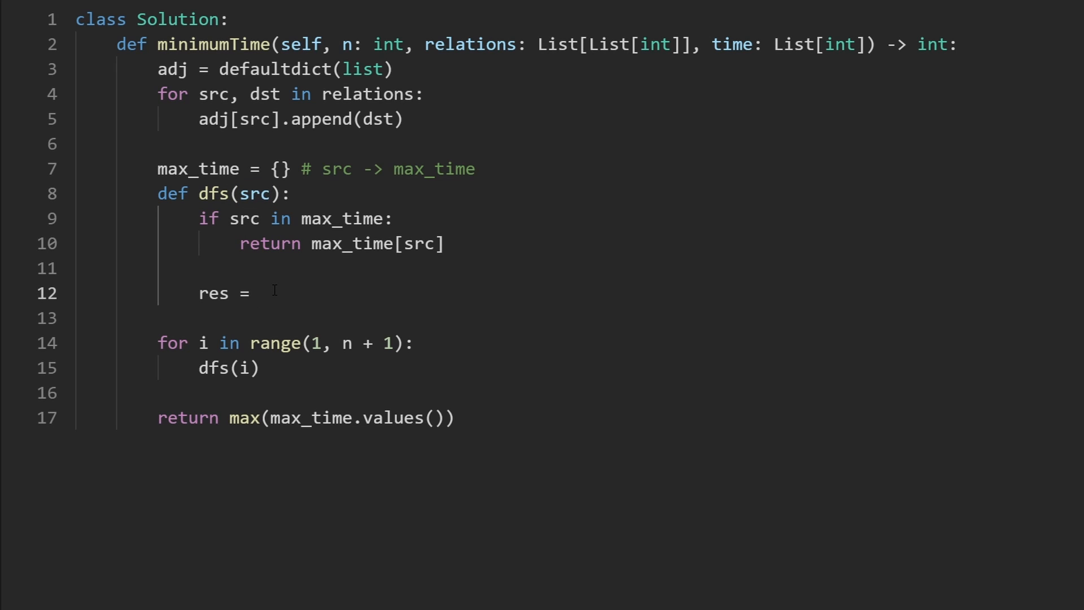
{"action": "type", "text": "0"}
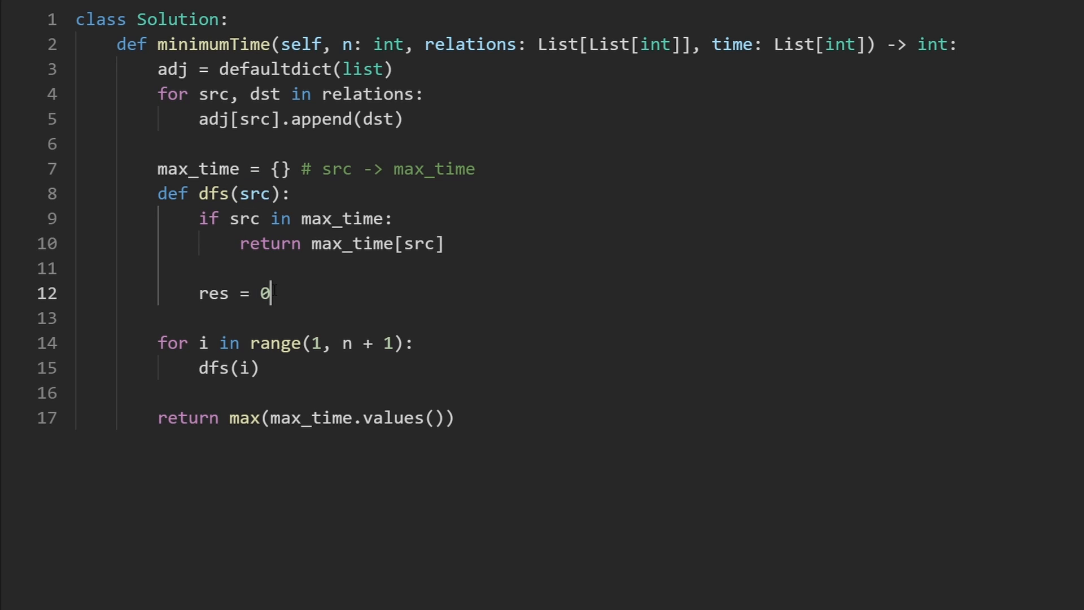
{"action": "type", "text": "time"}
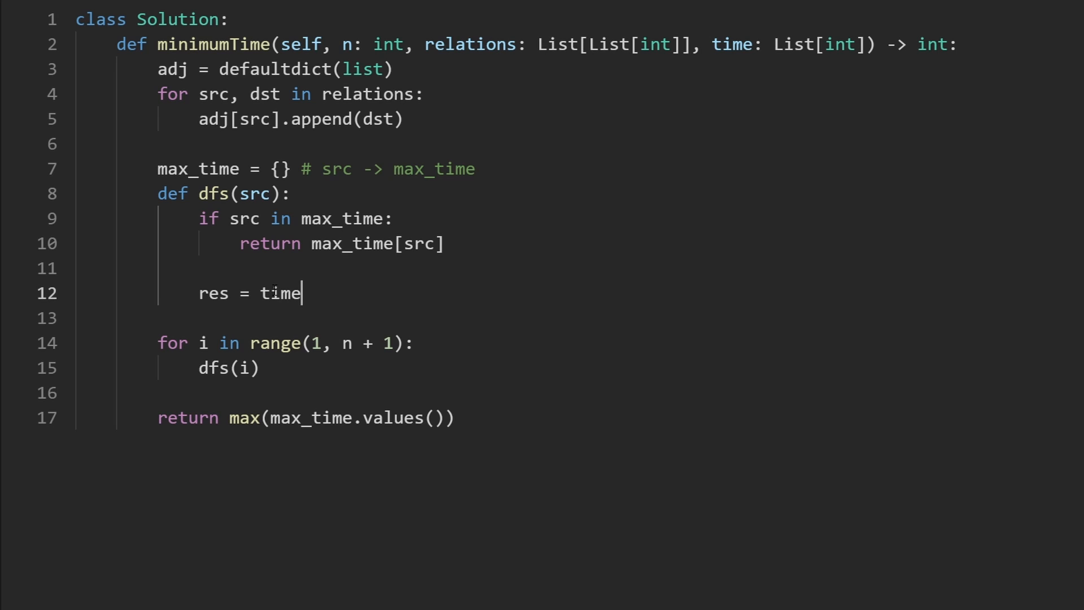
{"action": "type", "text": "[src]"}
{"action": "type", "text": "f"}
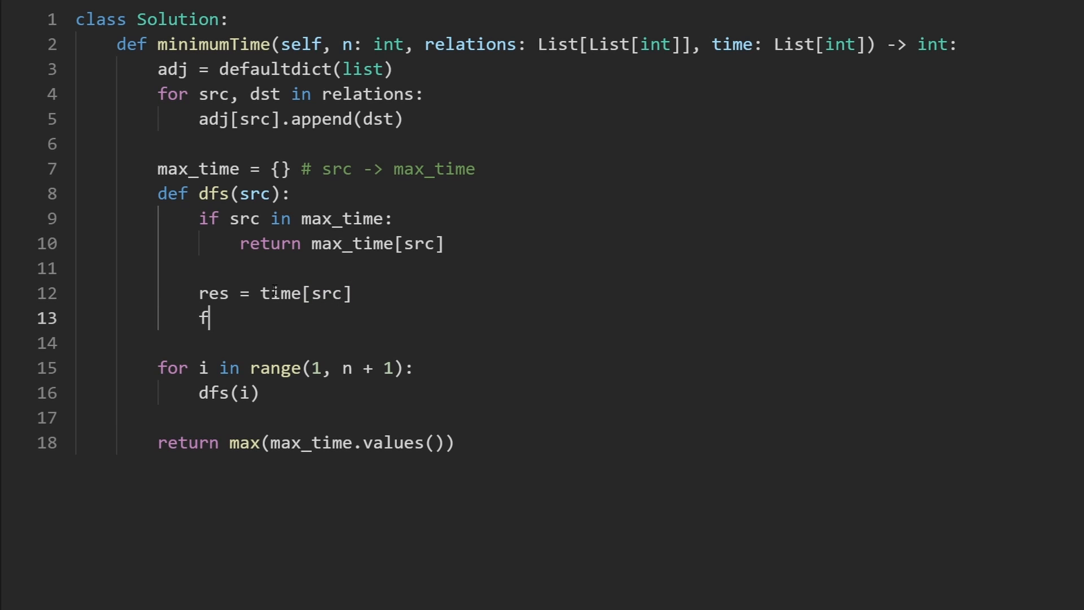
Add a 'for nei in adj[src]:' loop header followed by 'return res'.
{"action": "type", "text": "or nei in adj"}
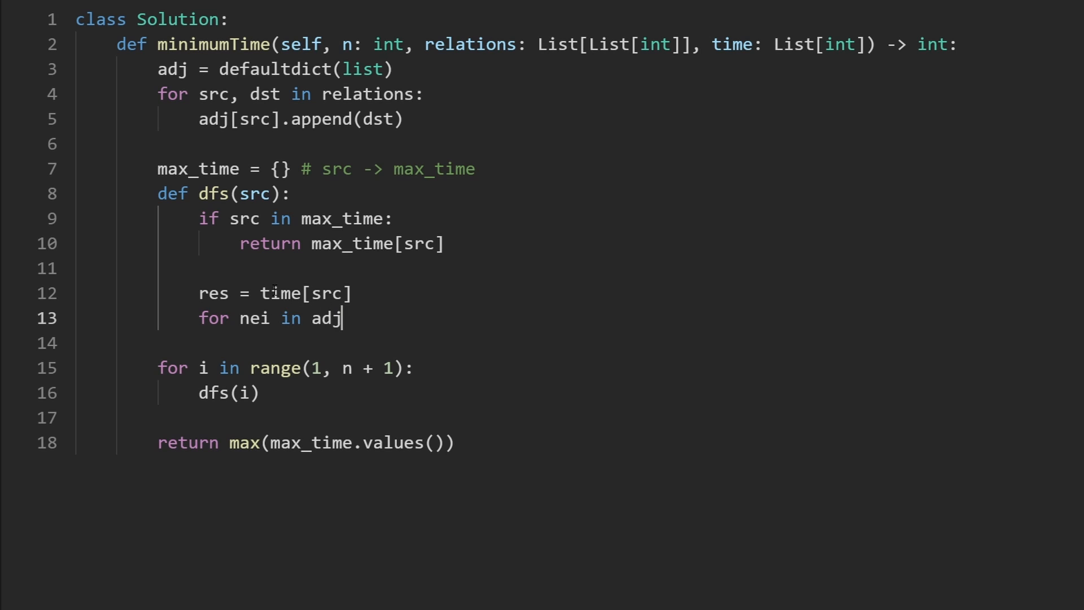
{"action": "type", "text": "[src]"}
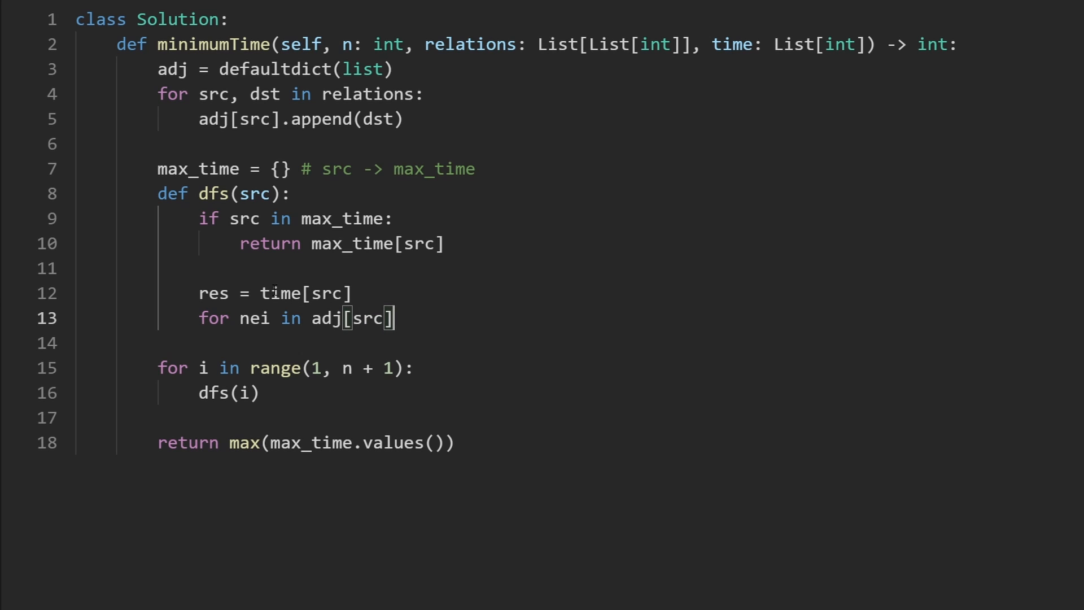
{"action": "type", "text": ":"}
{"action": "type", "text": "re"}
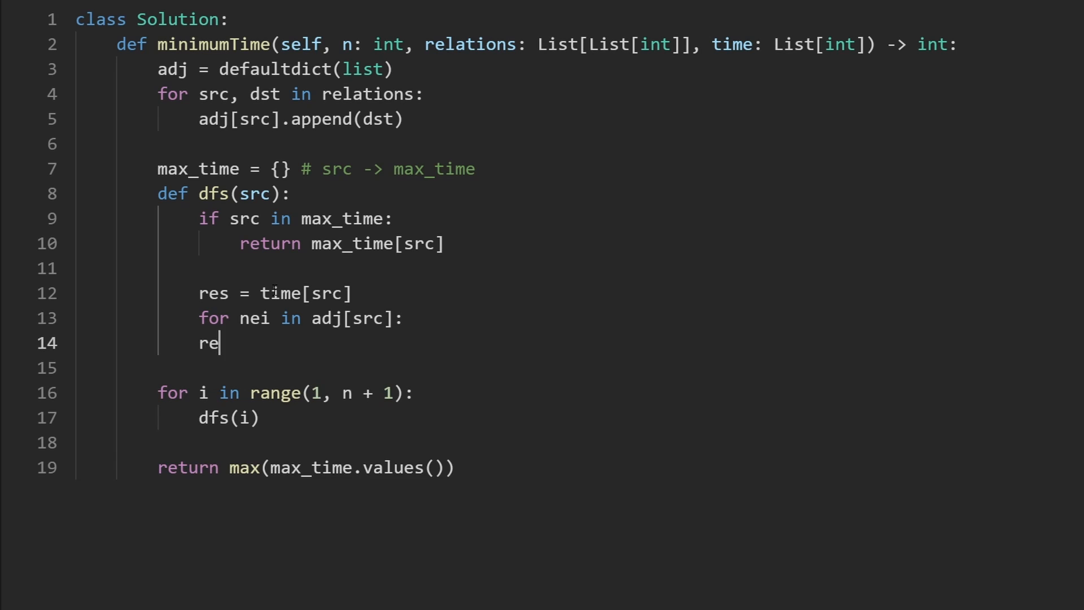
{"action": "type", "text": "turn res"}
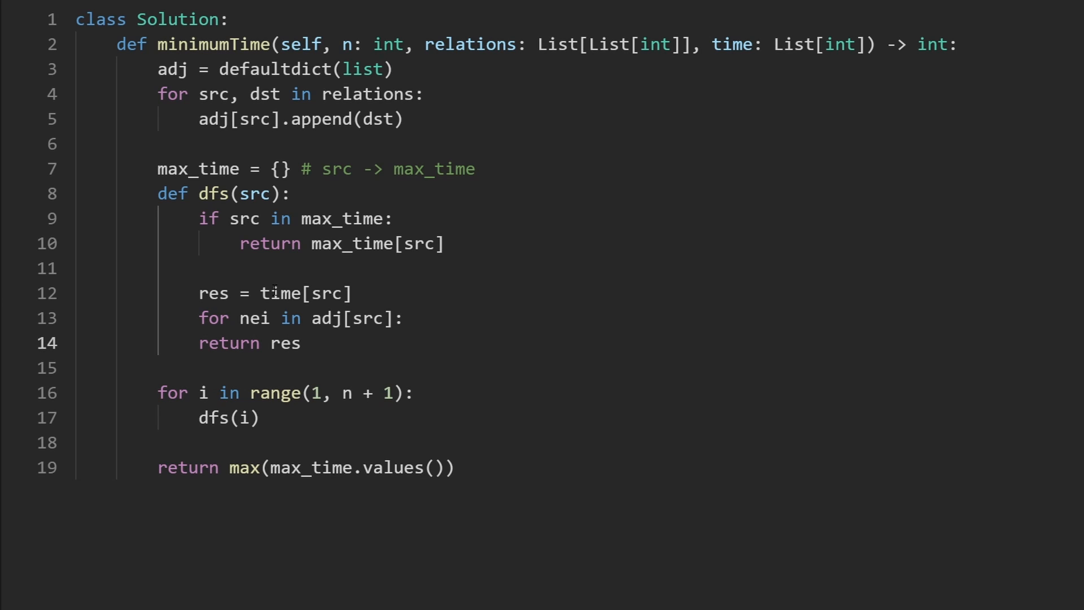
Write res = max(res, time[src] + dfs(nei)) inside the neighbour loop.
{"action": "key", "text": "Enter"}
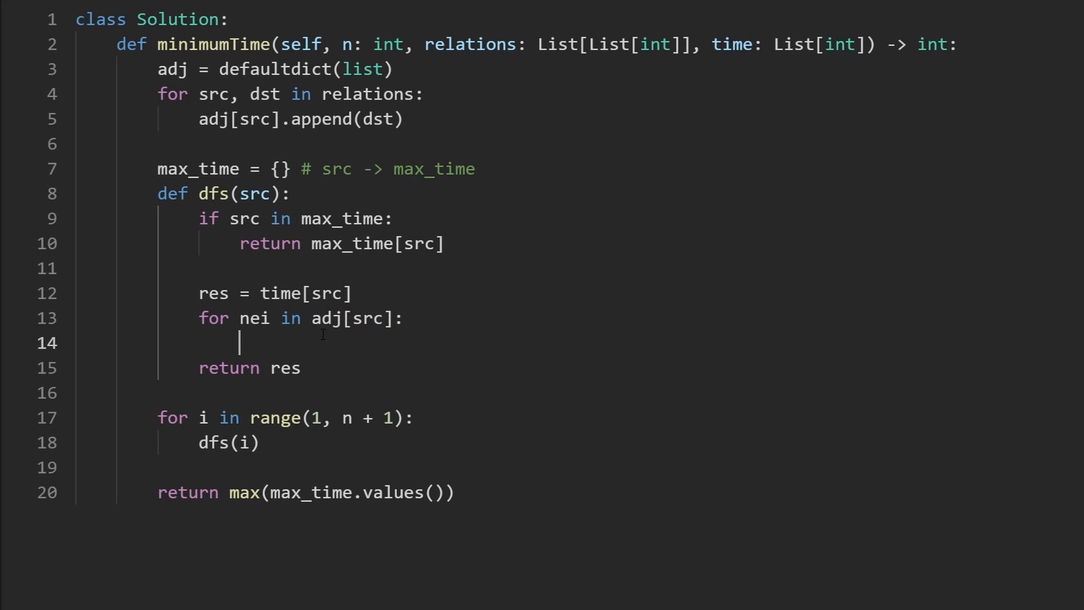
{"action": "type", "text": "dfs)"}
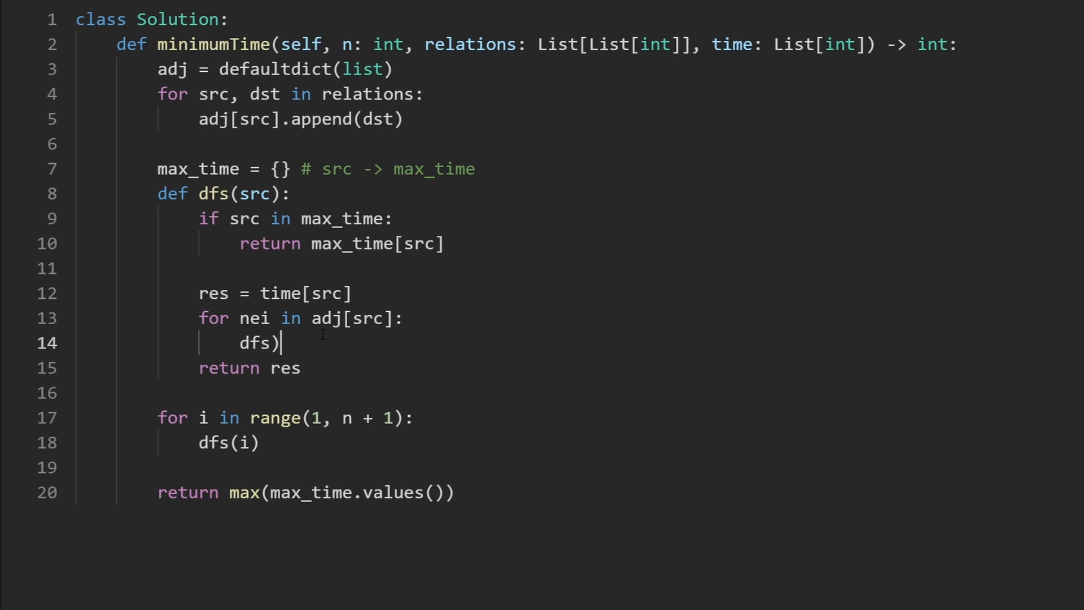
{"action": "type", "text": "nei"}
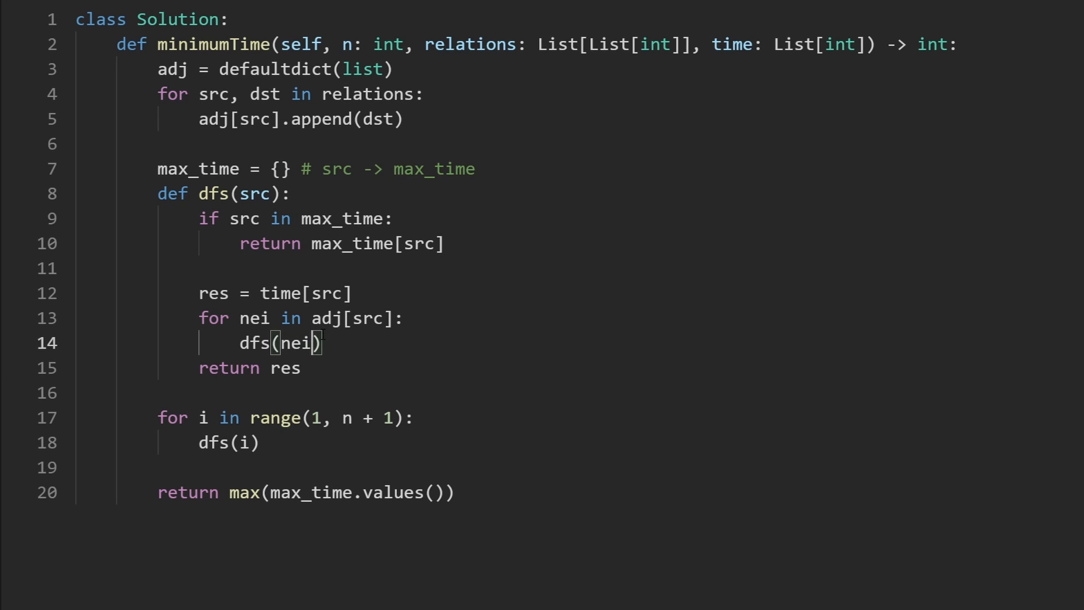
{"action": "double_click", "coordinate": [213, 292]}
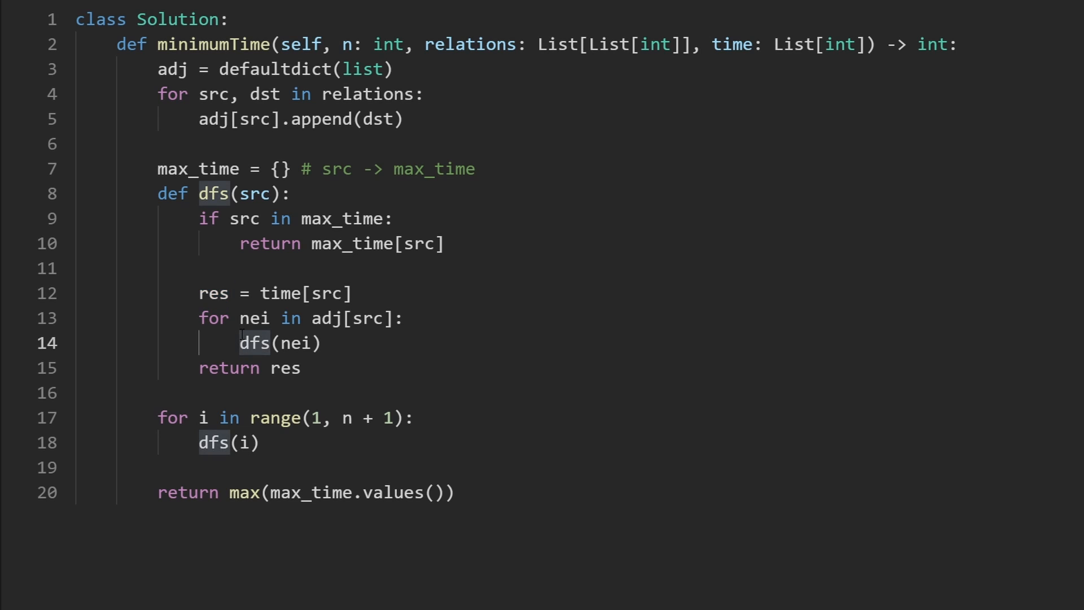
{"action": "type", "text": "res = max()"}
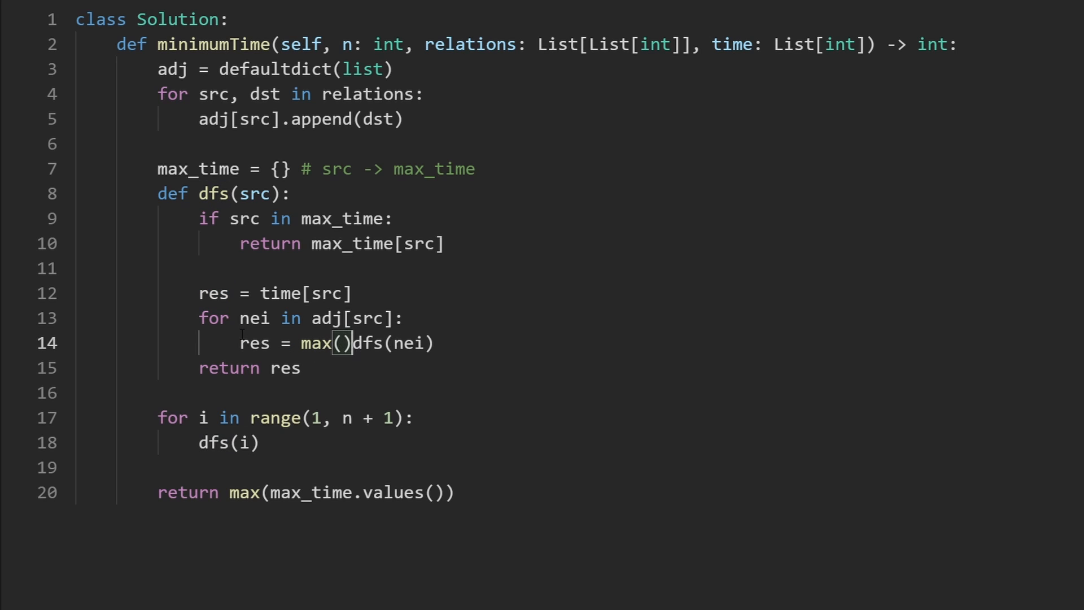
{"action": "type", "text": "res,"}
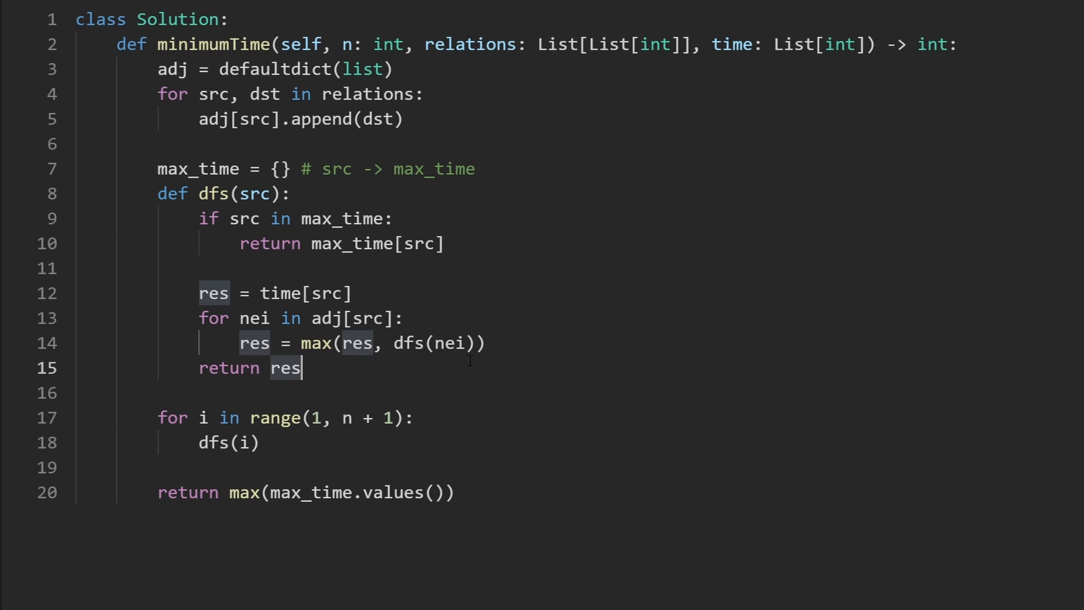
{"action": "double_click", "coordinate": [253, 193]}
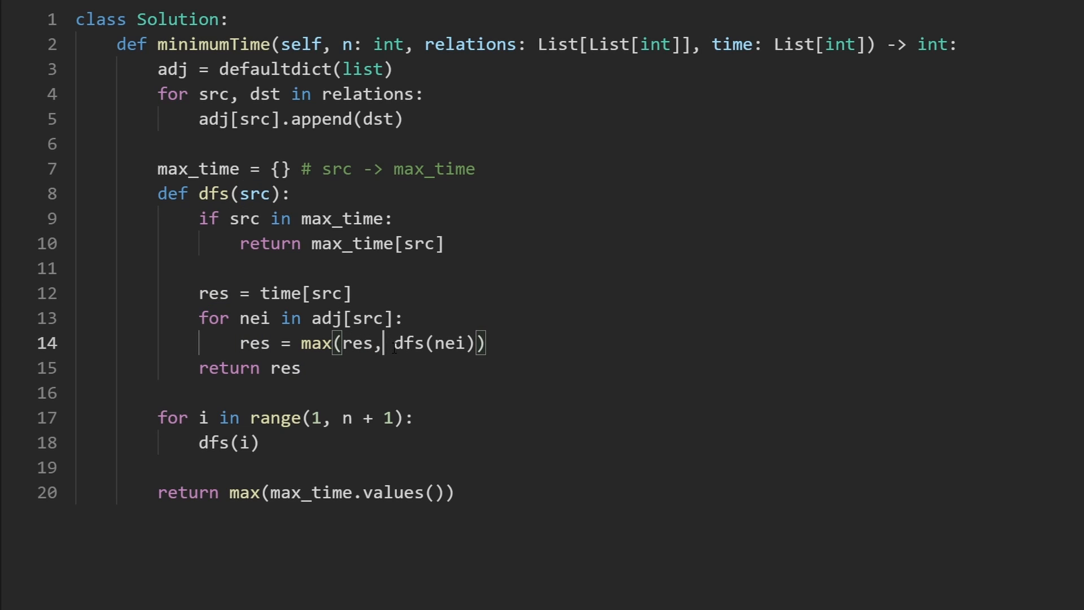
{"action": "type", "text": "time[sr]"}
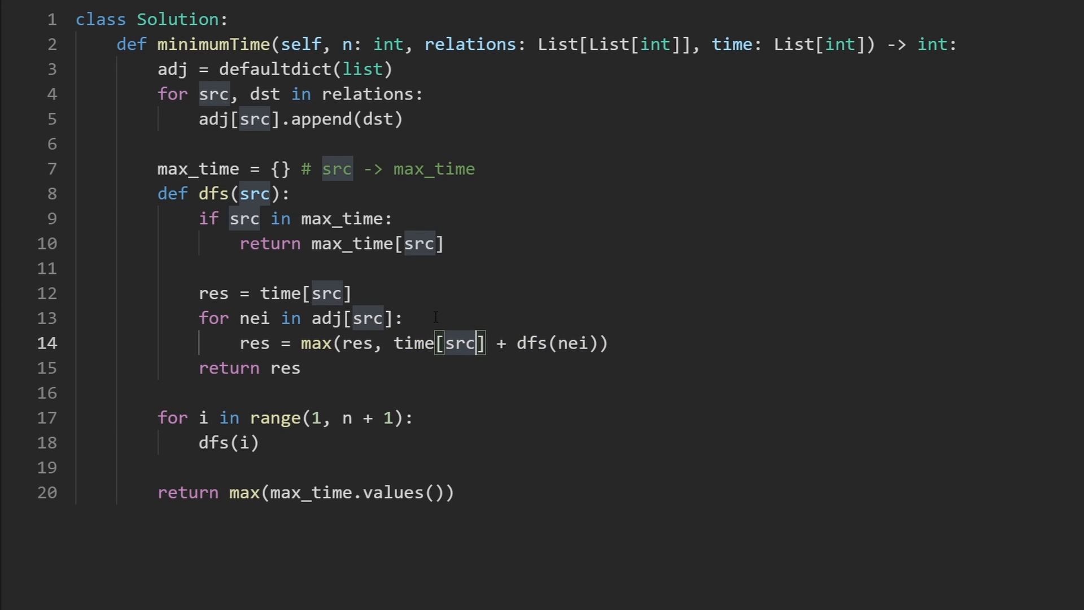
Change time[src] to time[src - 1] on lines 12 and 14.
{"action": "left_click", "coordinate": [348, 44]}
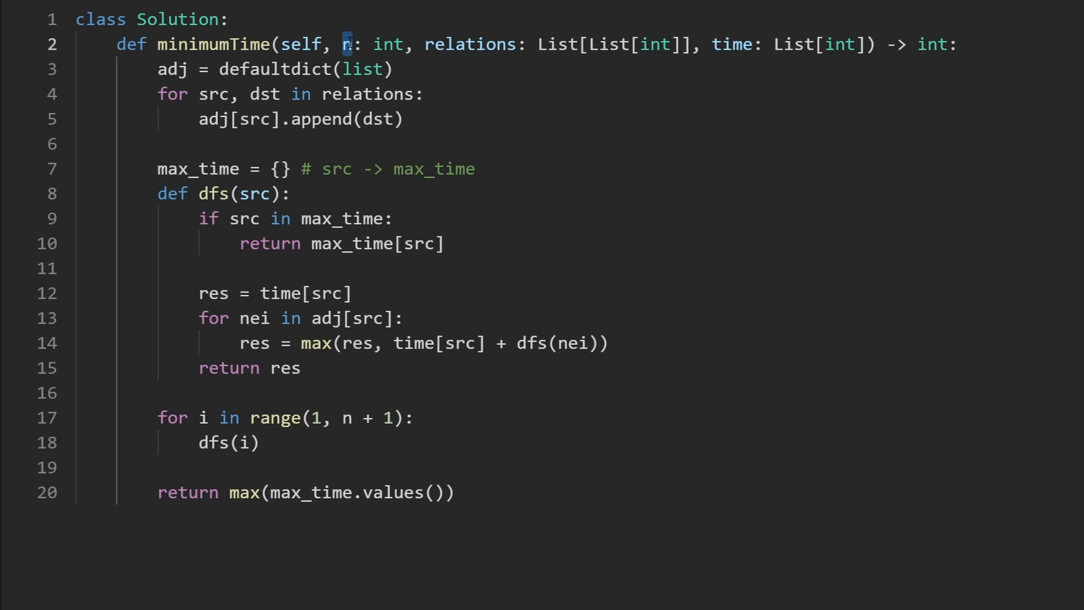
{"action": "double_click", "coordinate": [325, 292]}
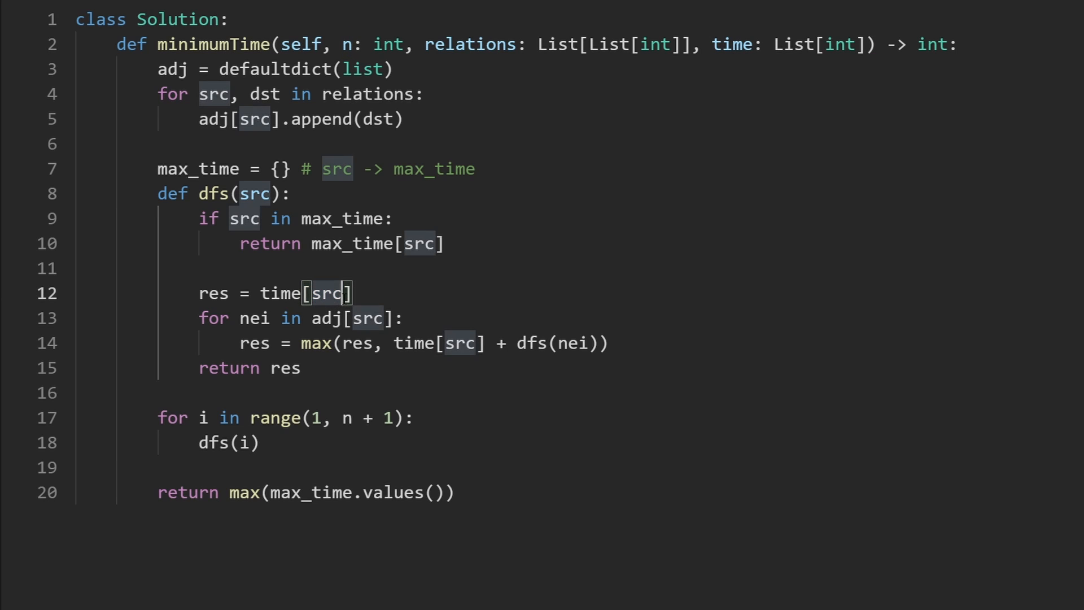
{"action": "type", "text": "- 1"}
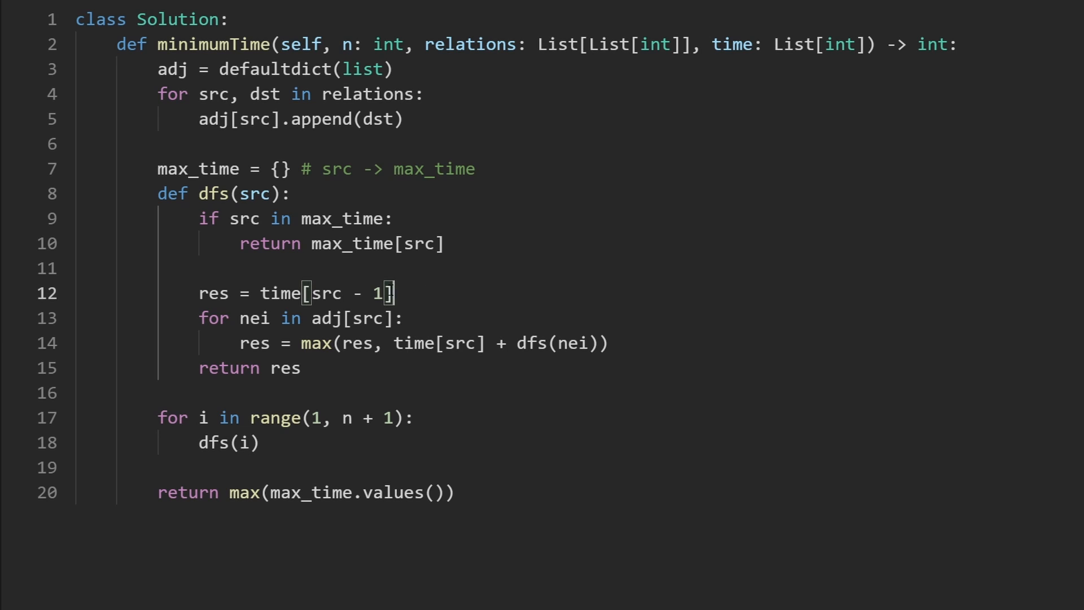
{"action": "double_click", "coordinate": [732, 44]}
{"action": "type", "text": " -"}
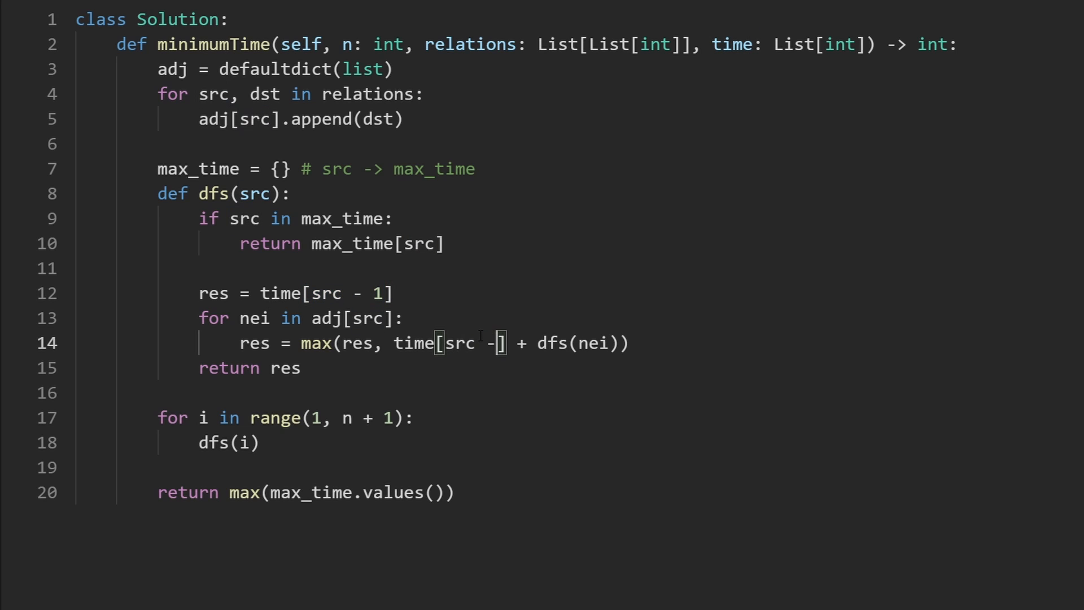
{"action": "type", "text": "1"}
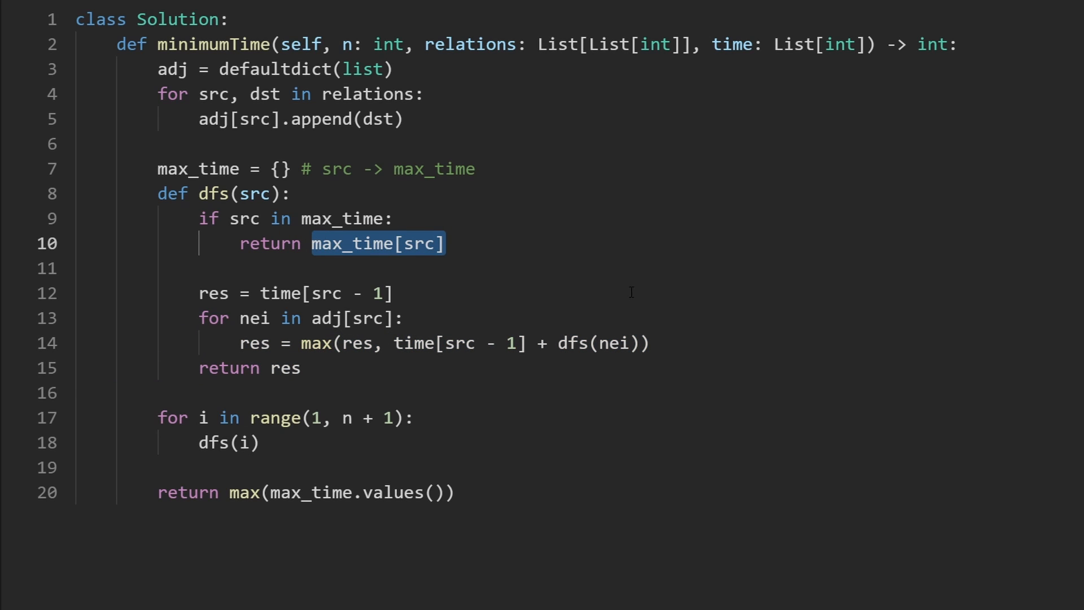
Add the line max_time[src] = res just above return res in dfs.
{"action": "key", "text": "Enter"}
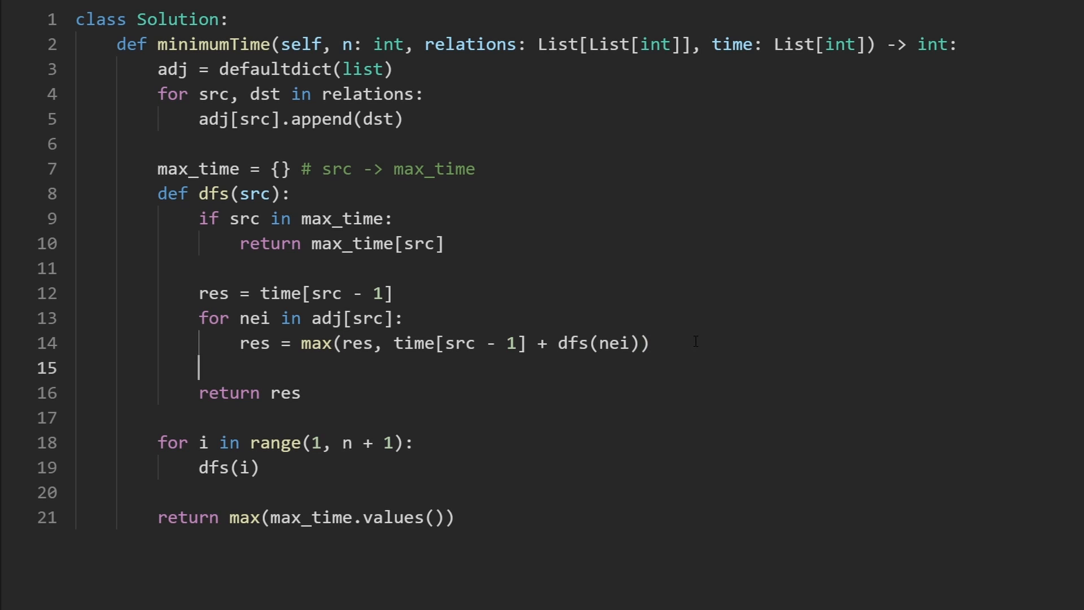
{"action": "type", "text": "max_time[sr"}
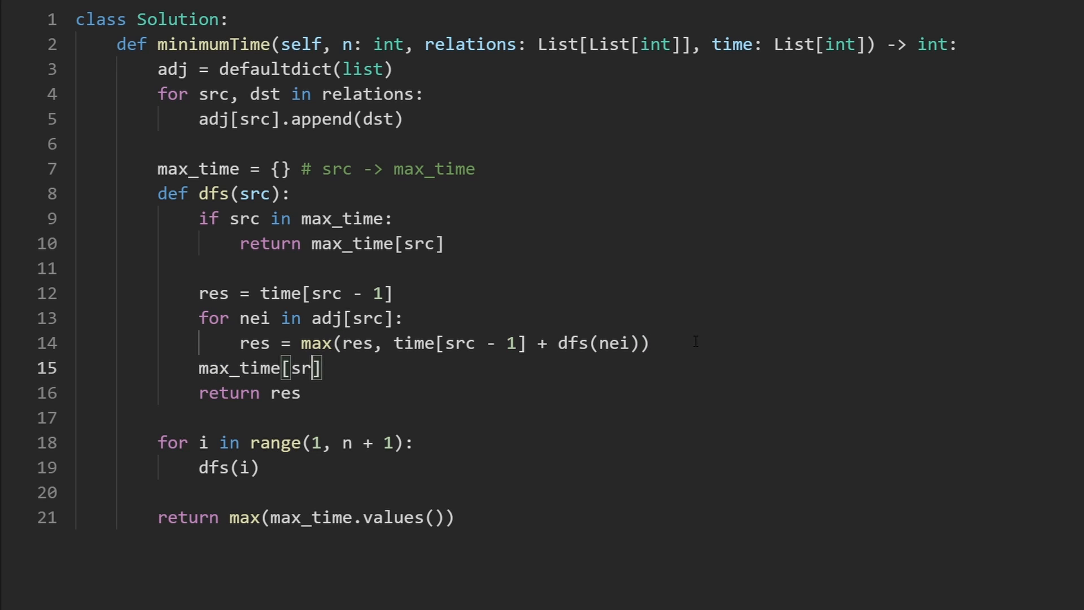
{"action": "type", "text": "c] = res"}
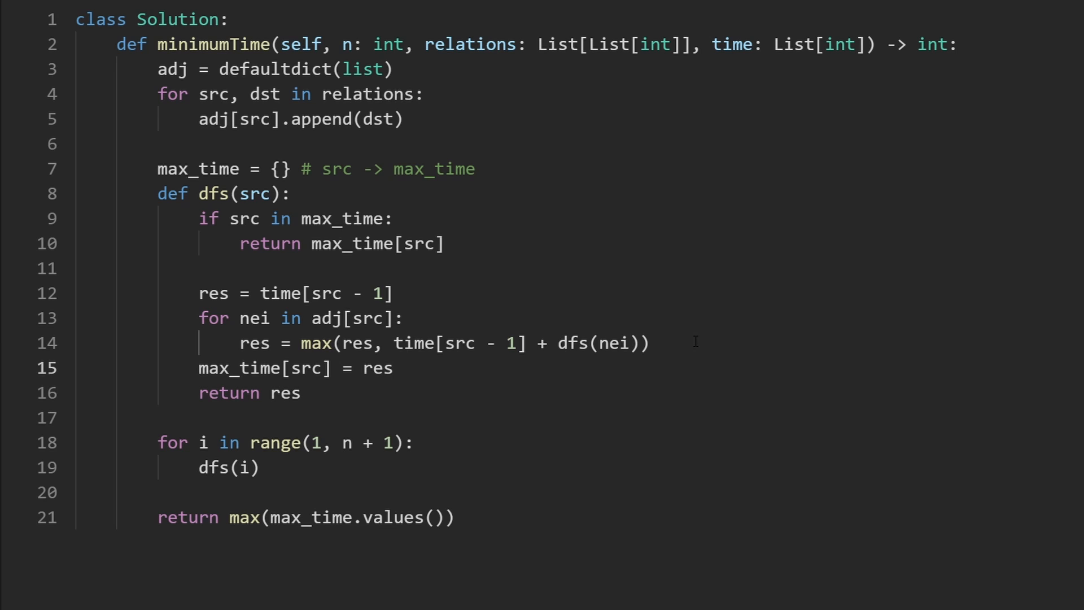